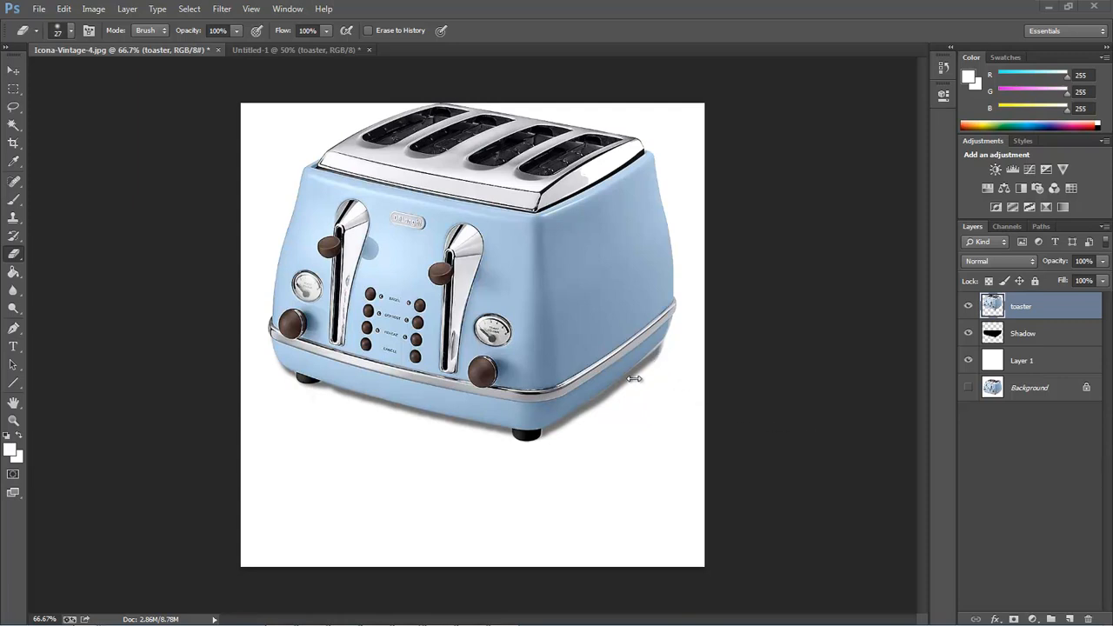
mouse_move(798, 372)
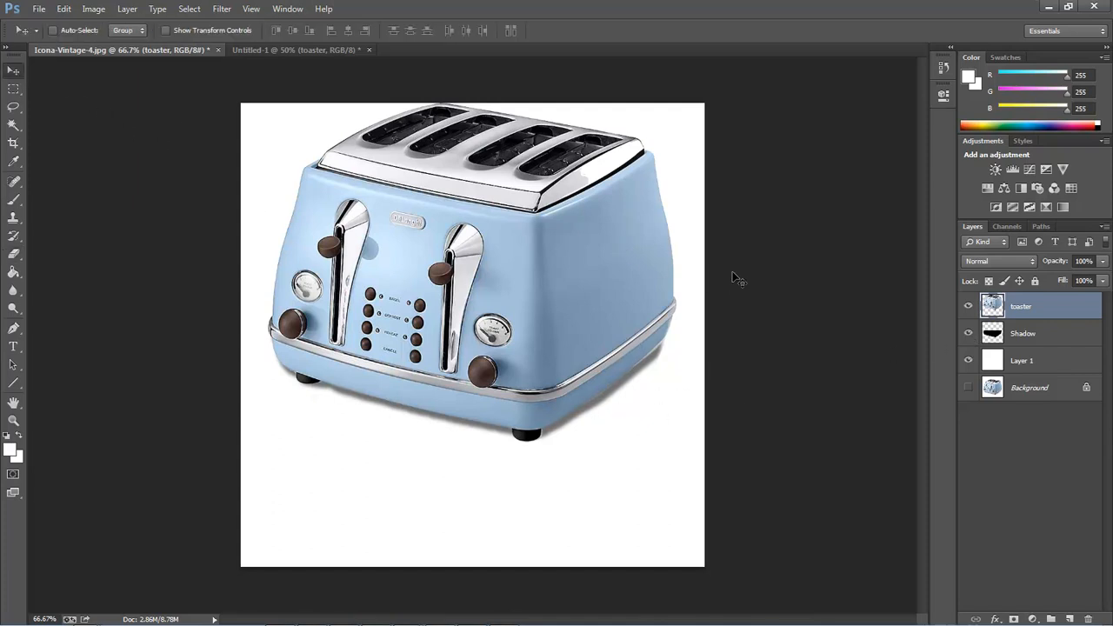
- Create a new 800×600 px white document and return to the cut-out toaster document
key("ctrl+n")
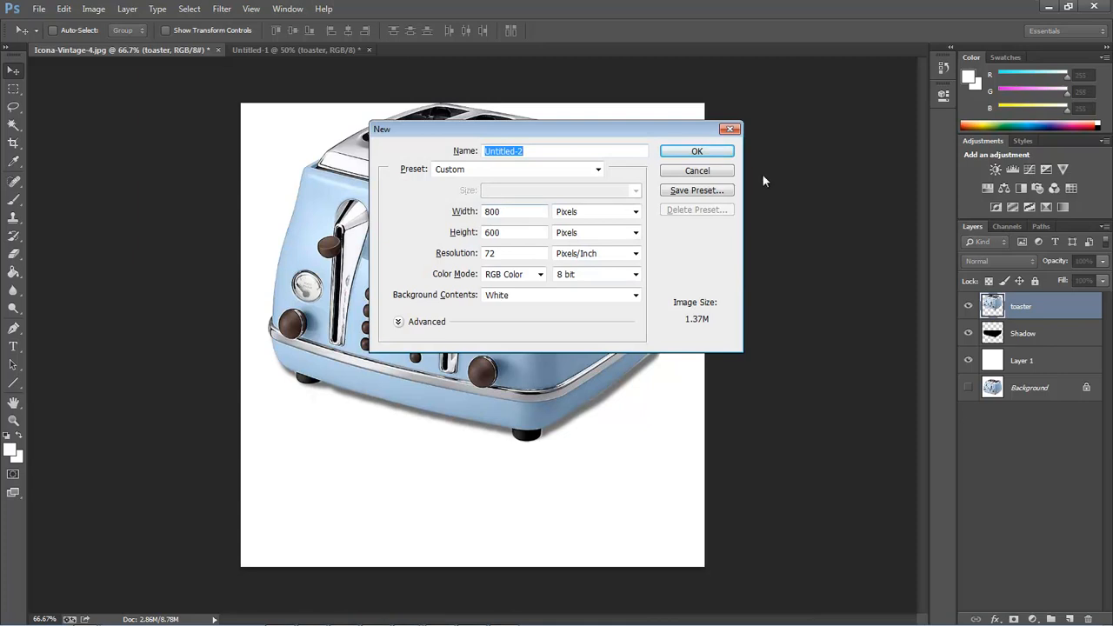
left_click(696, 149)
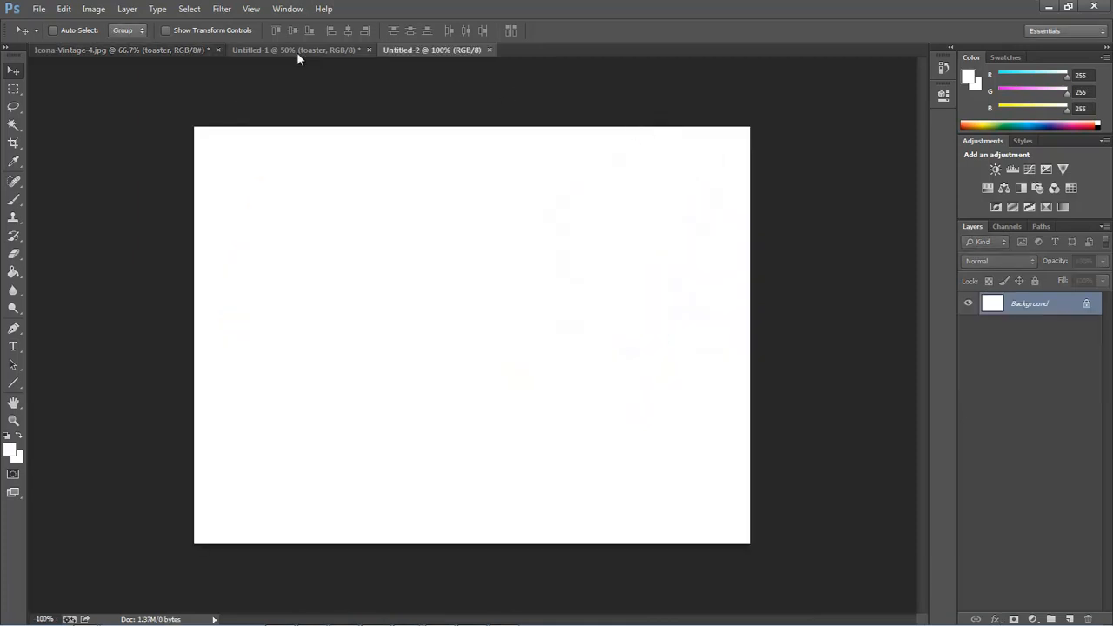
left_click(295, 49)
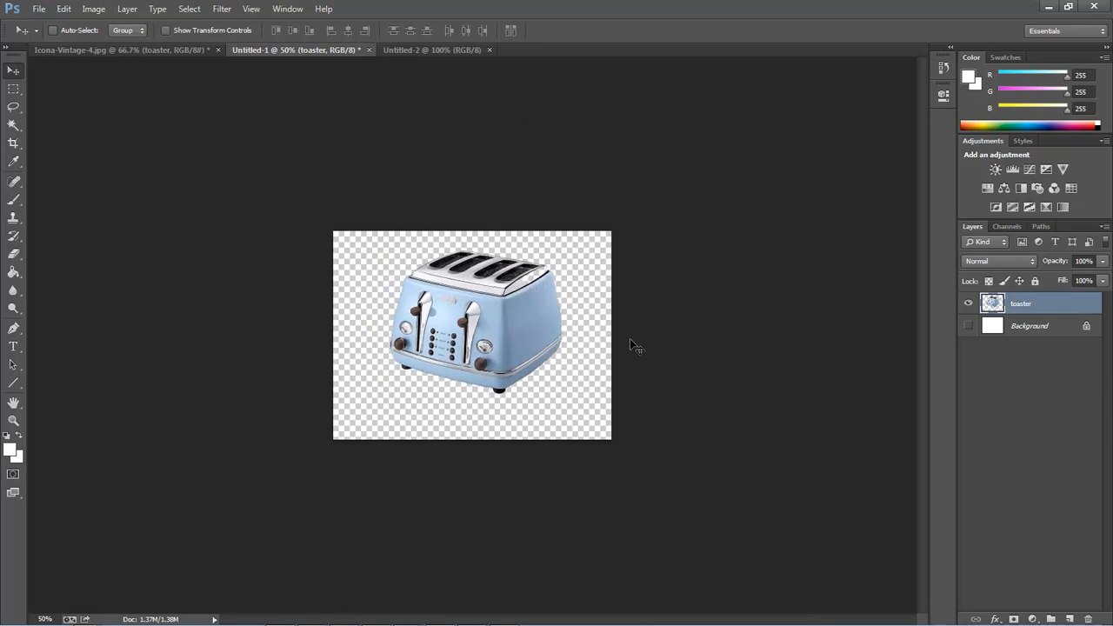
mouse_move(473, 348)
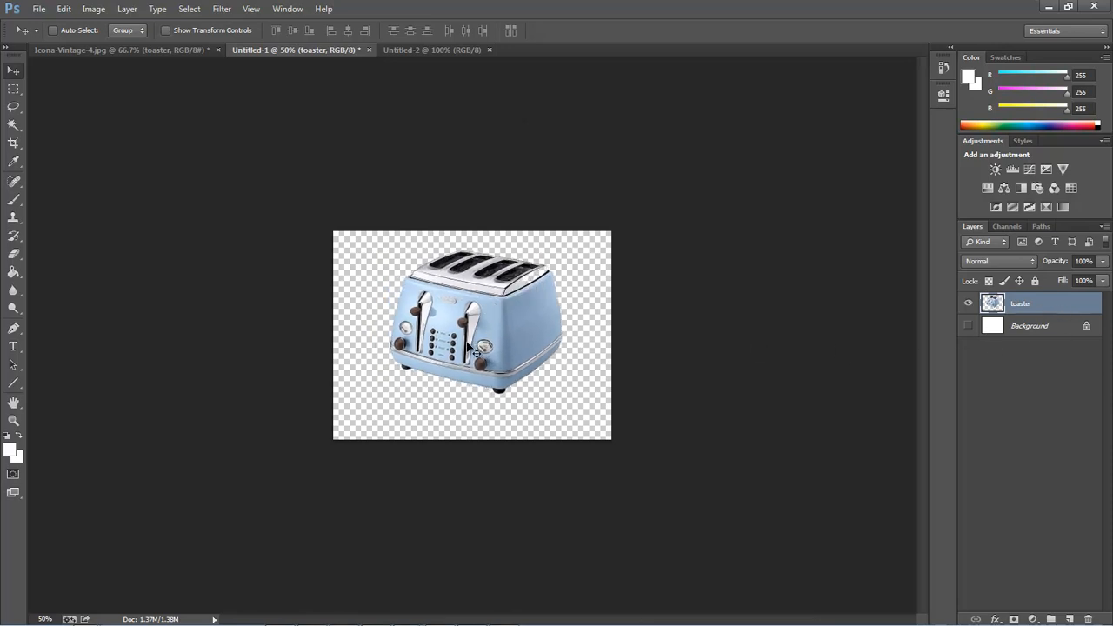
mouse_move(539, 334)
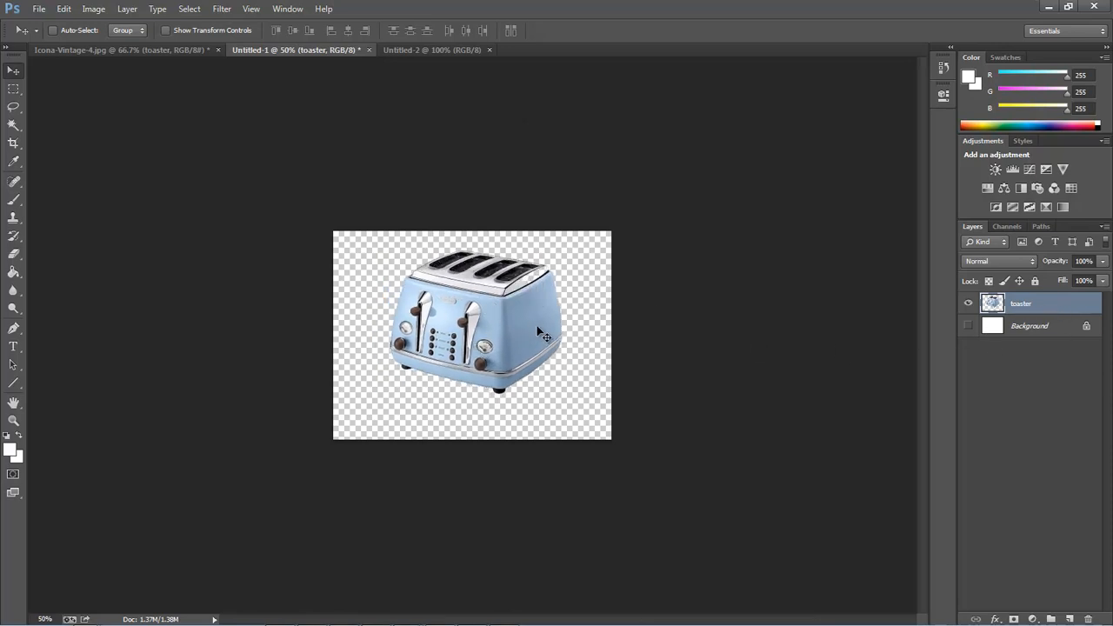
mouse_move(599, 324)
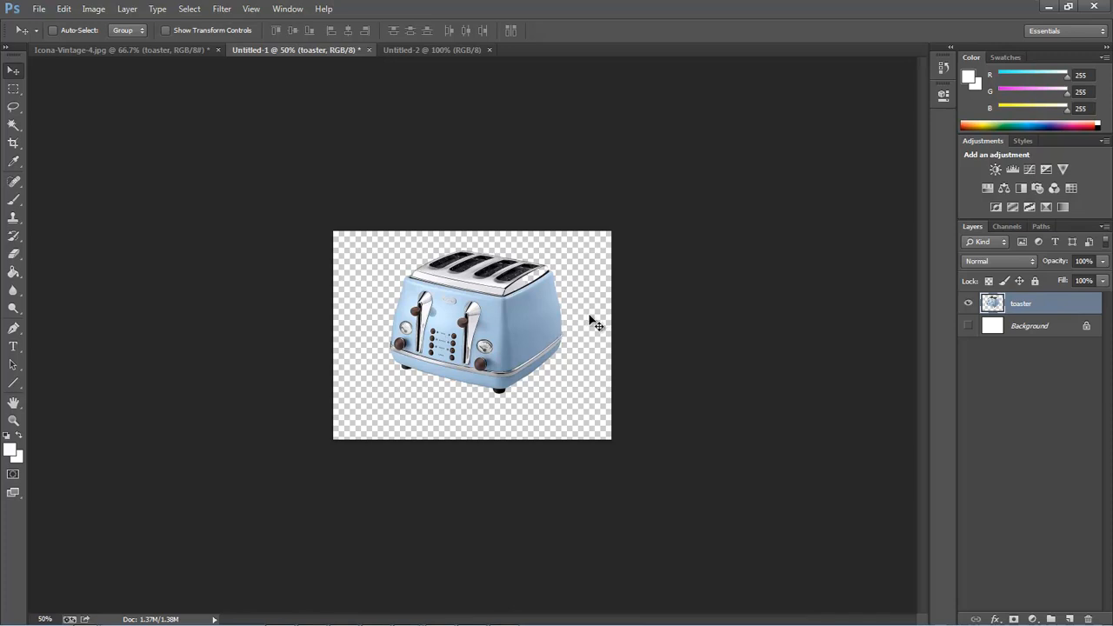
mouse_move(513, 400)
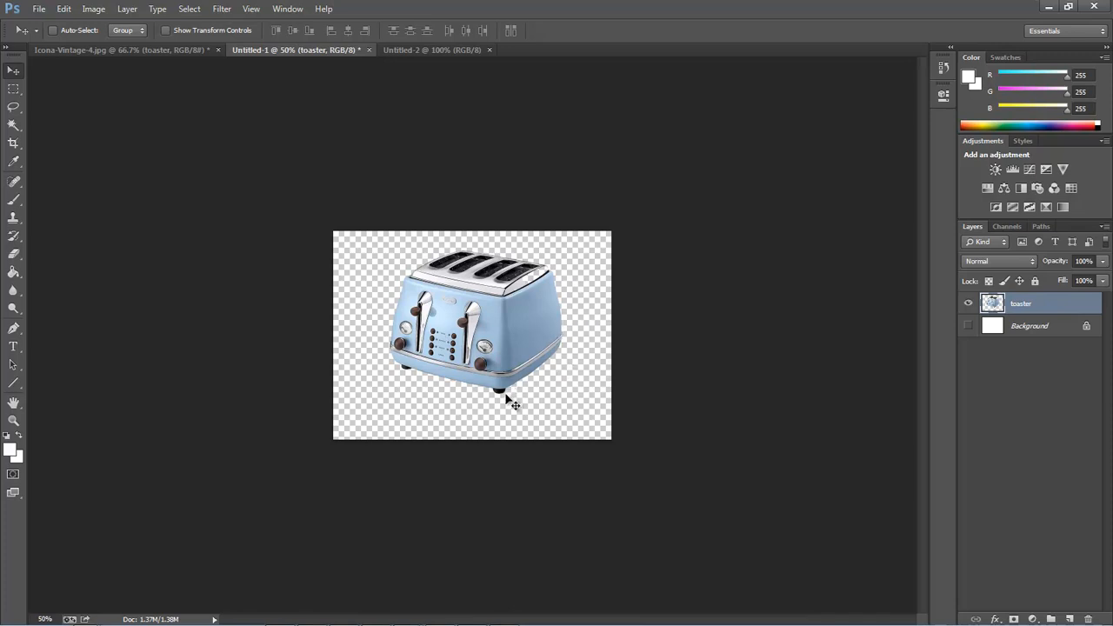
mouse_move(496, 403)
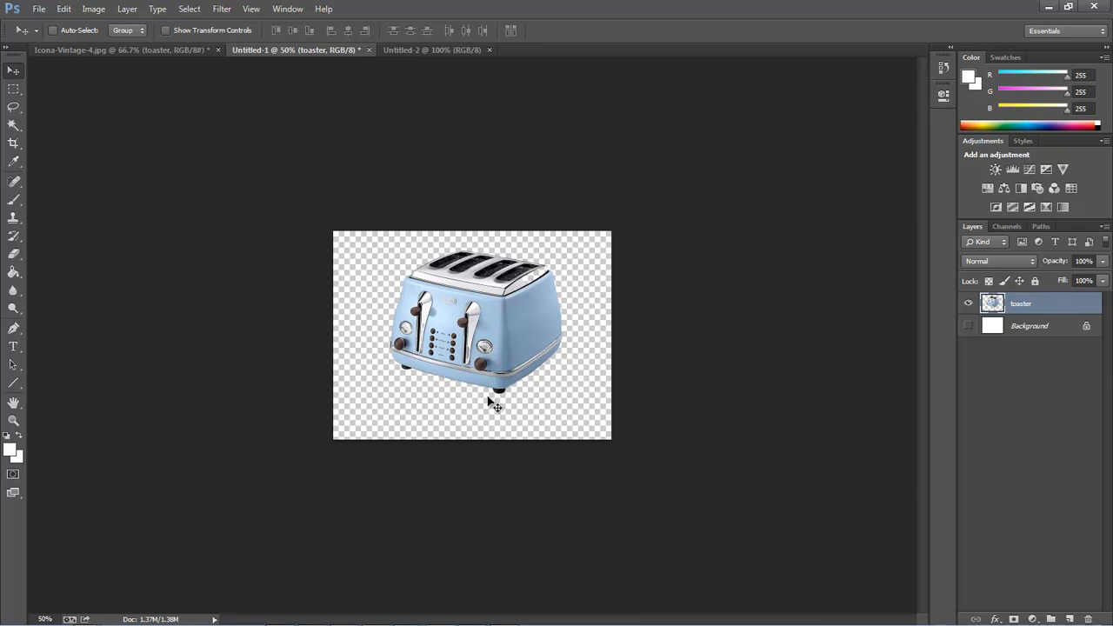
mouse_move(578, 372)
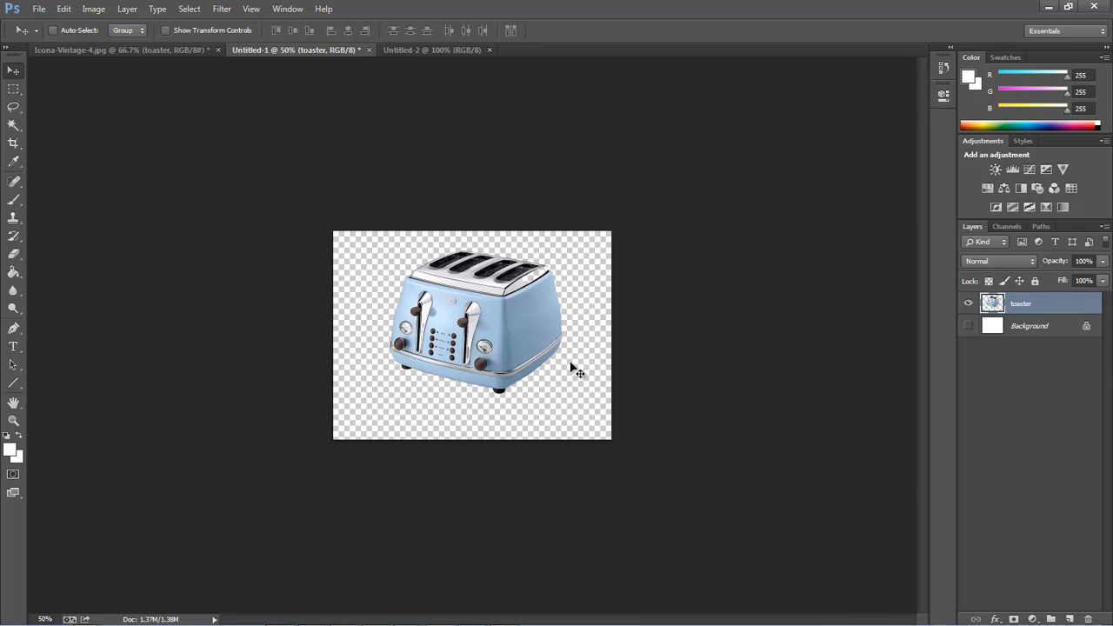
mouse_move(589, 369)
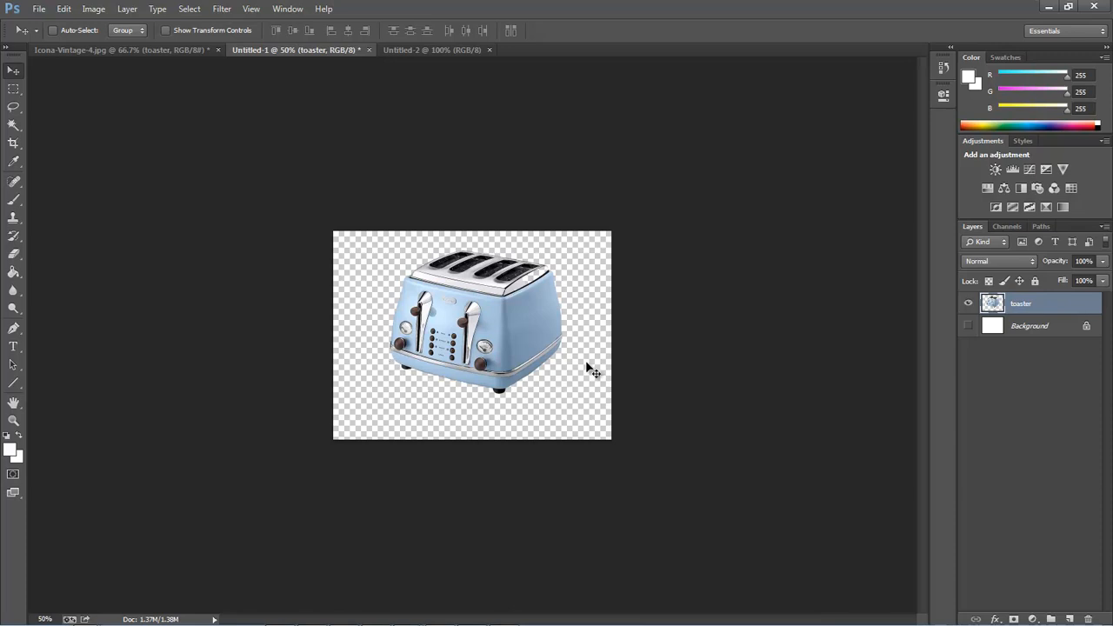
mouse_move(543, 396)
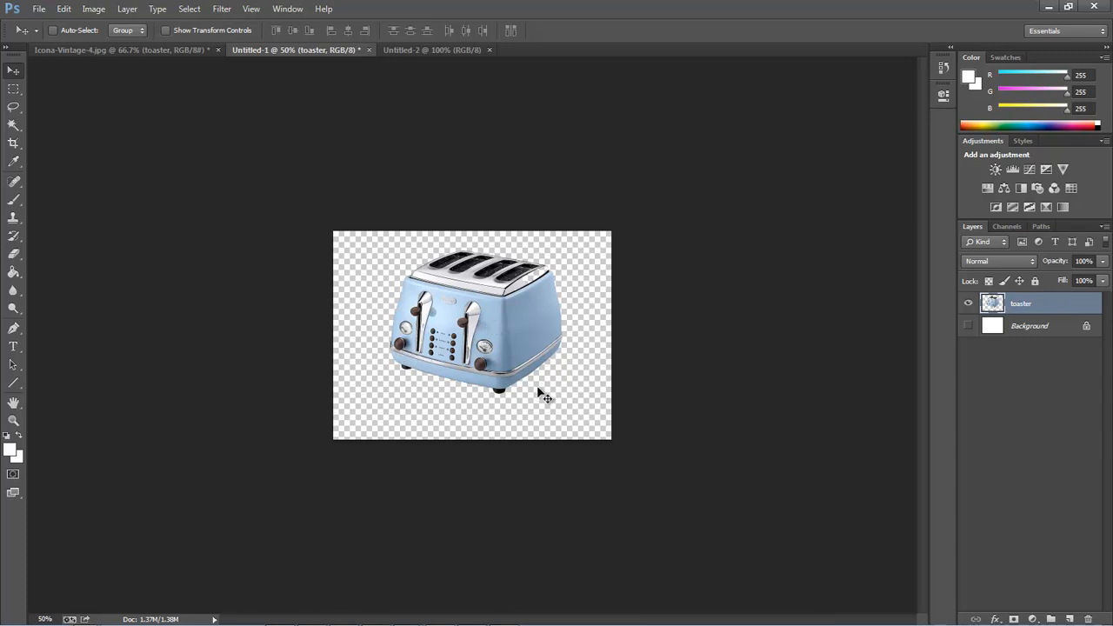
mouse_move(473, 386)
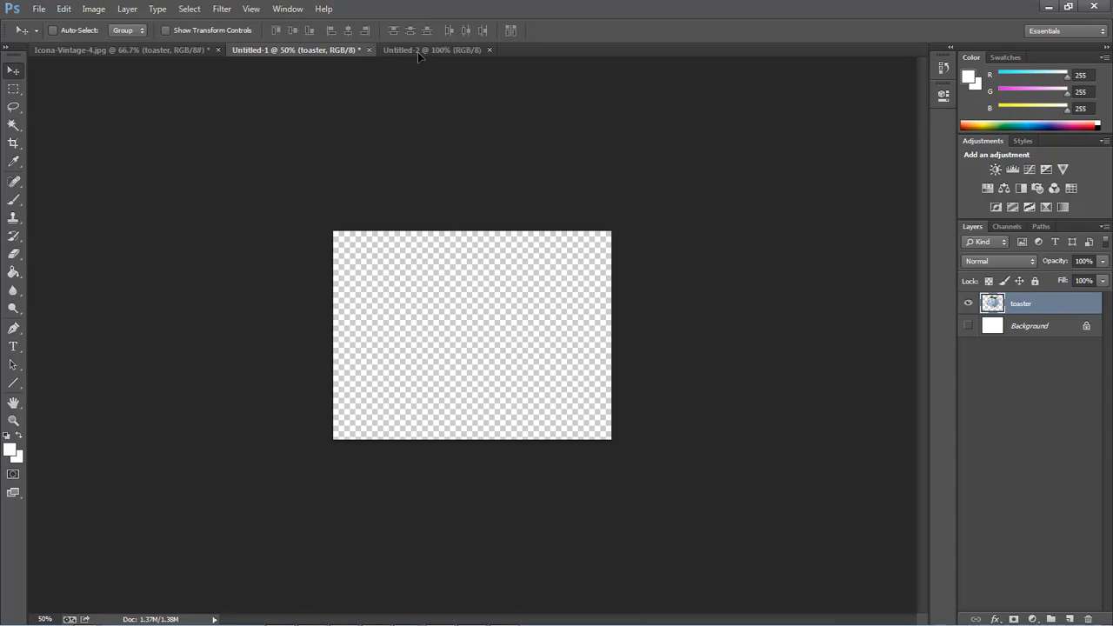
- Drop the cut-out toaster onto the Untitled-2 document as its own layer
left_click(432, 49)
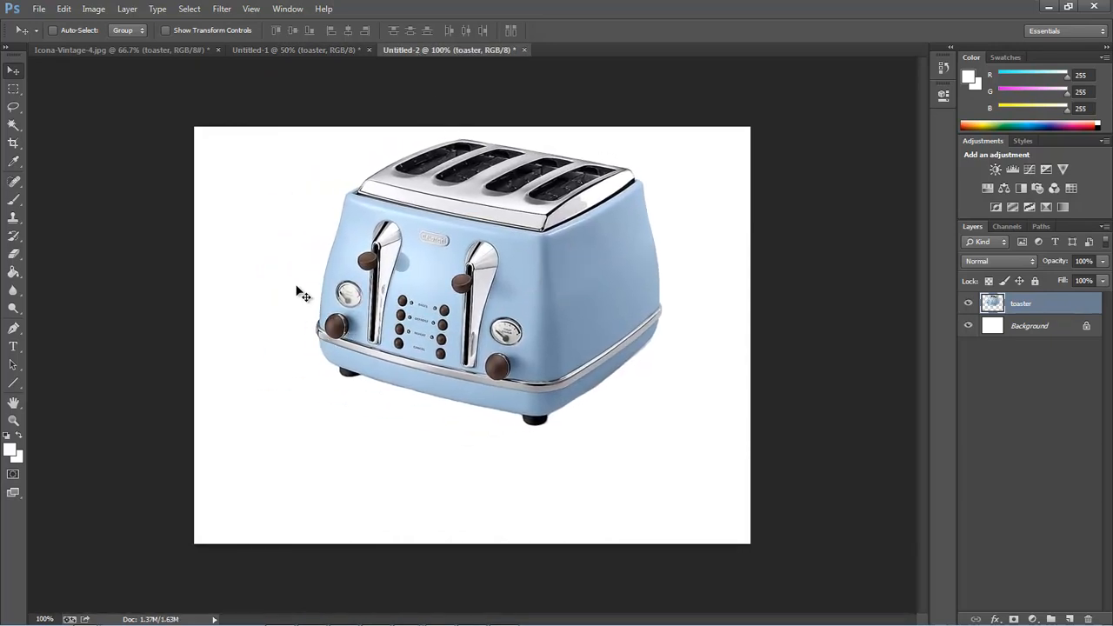
mouse_move(685, 311)
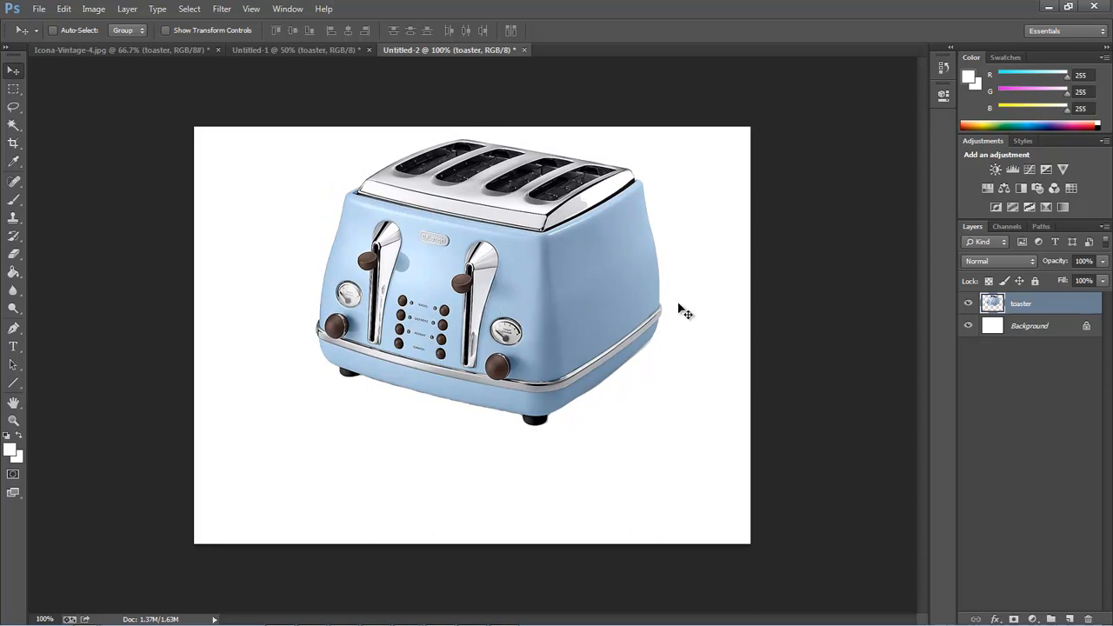
mouse_move(334, 327)
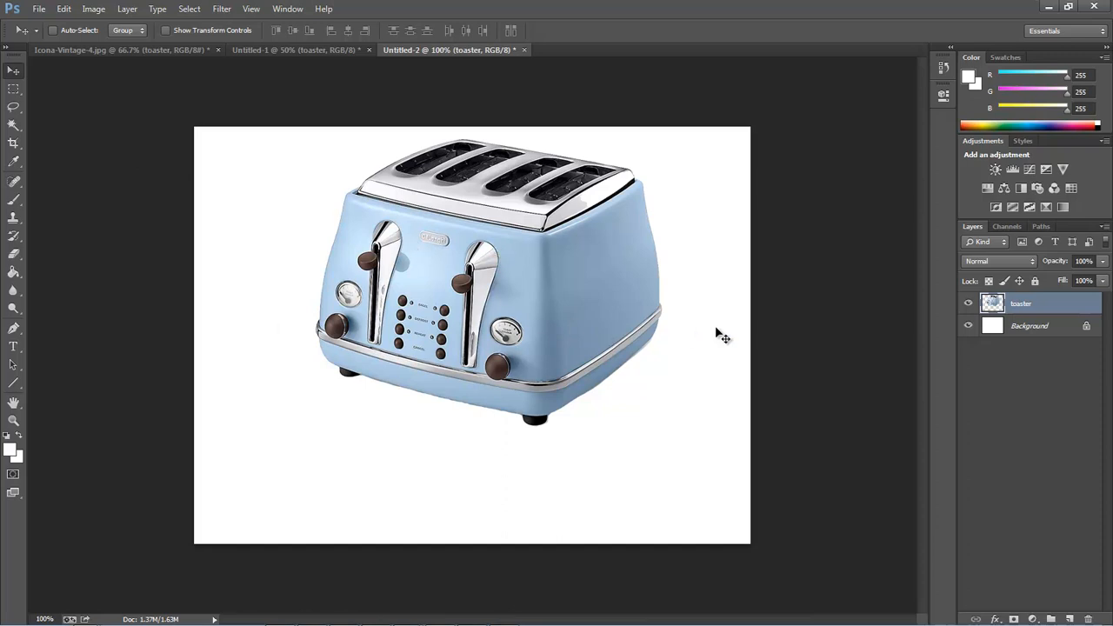
mouse_move(31, 242)
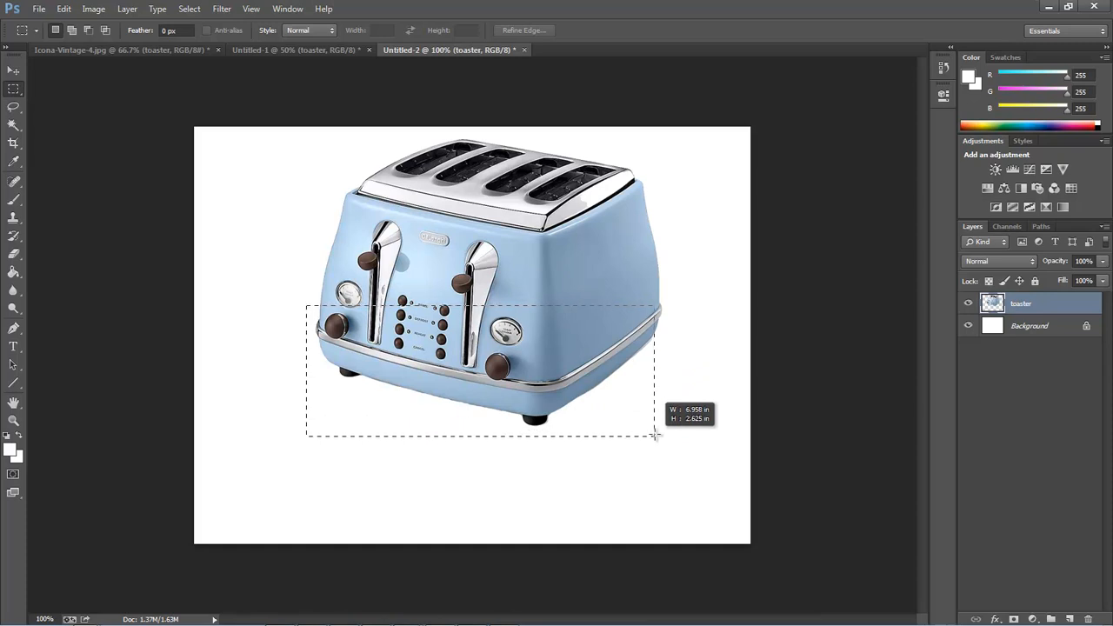
- Copy the toaster's base area to a new layer with Ctrl+J and check it by hiding the toaster
left_click_drag(654, 439, 654, 414)
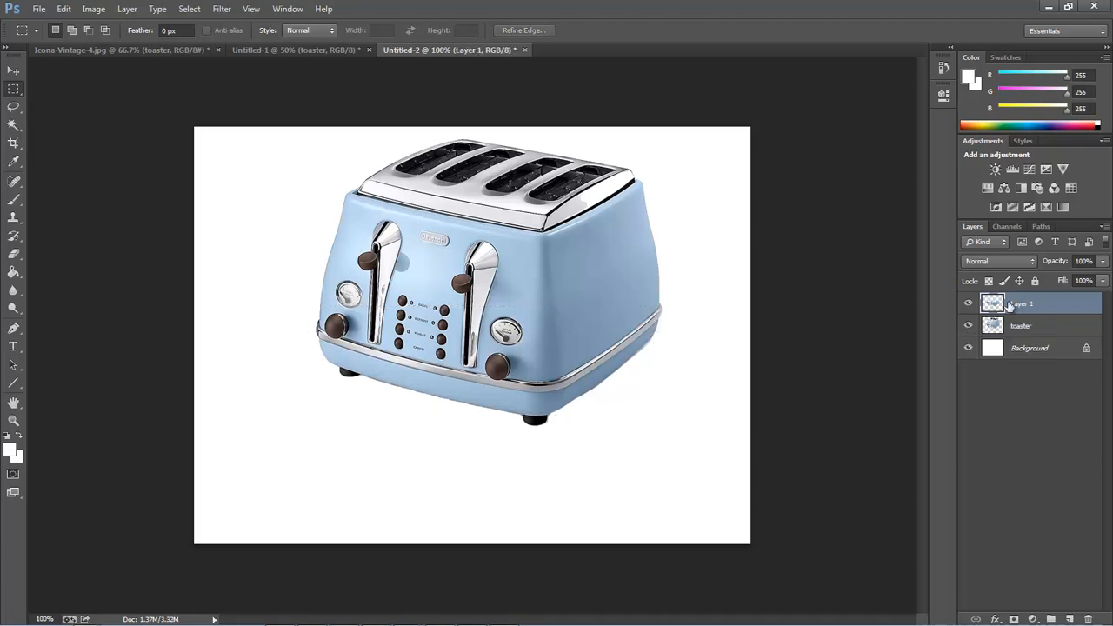
left_click(968, 325)
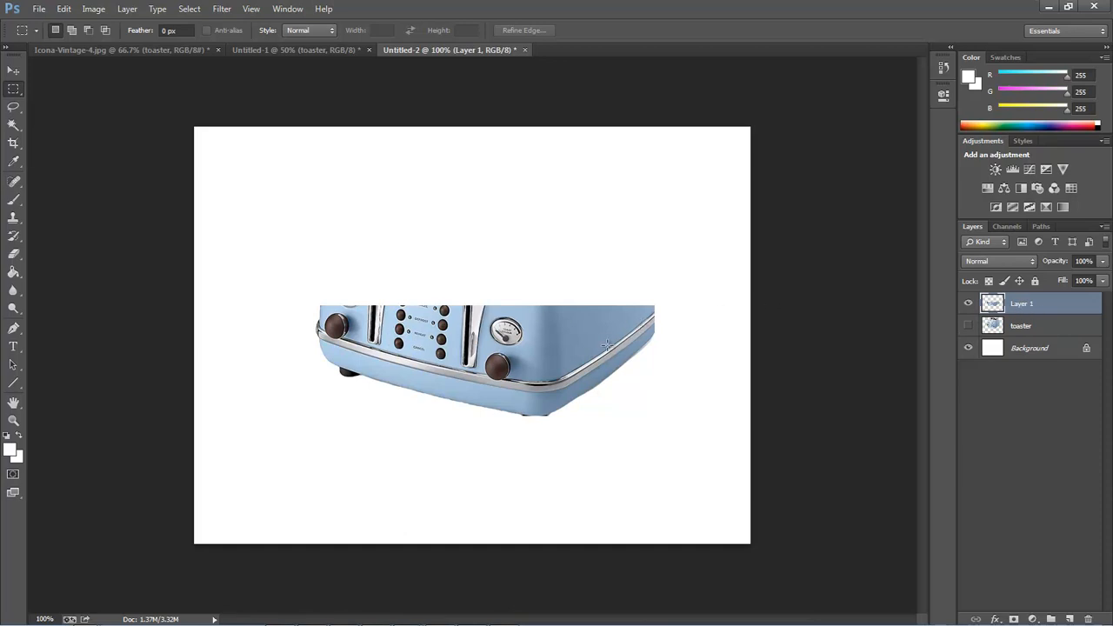
left_click(967, 325)
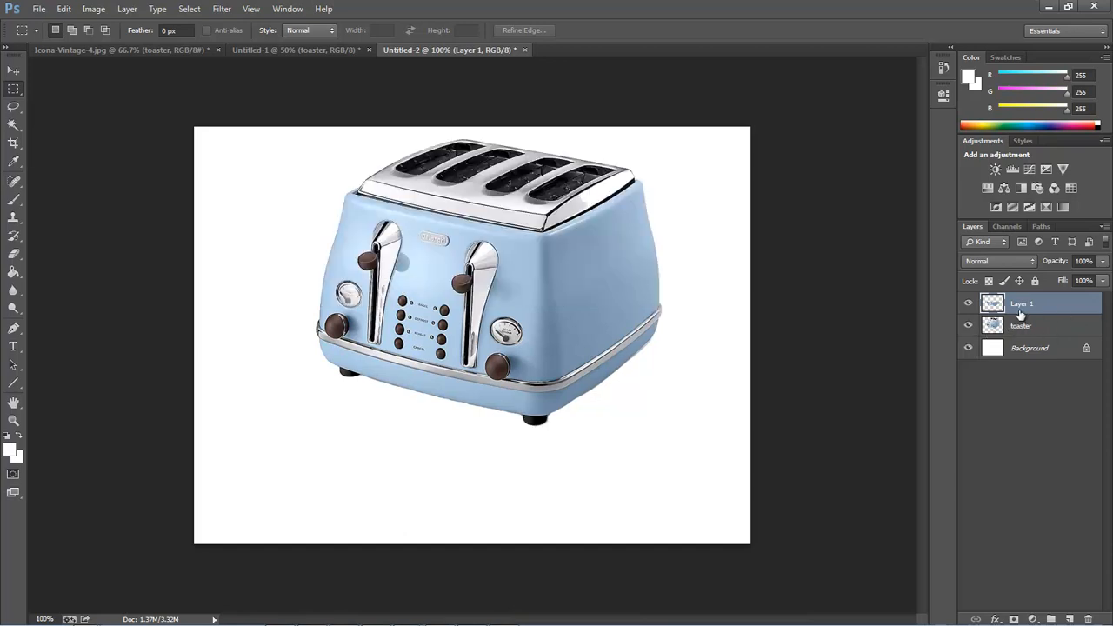
- Move the copied base layer beneath the toaster layer as the Shadow layer
left_click_drag(1023, 302, 1023, 329)
type("Shadow")
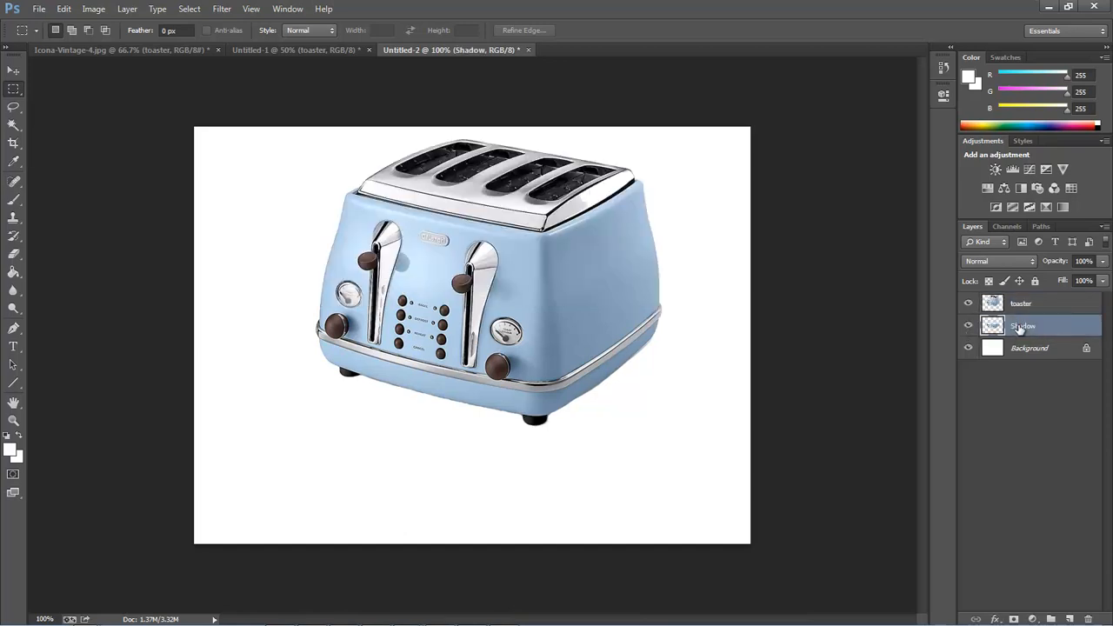
left_click(1021, 303)
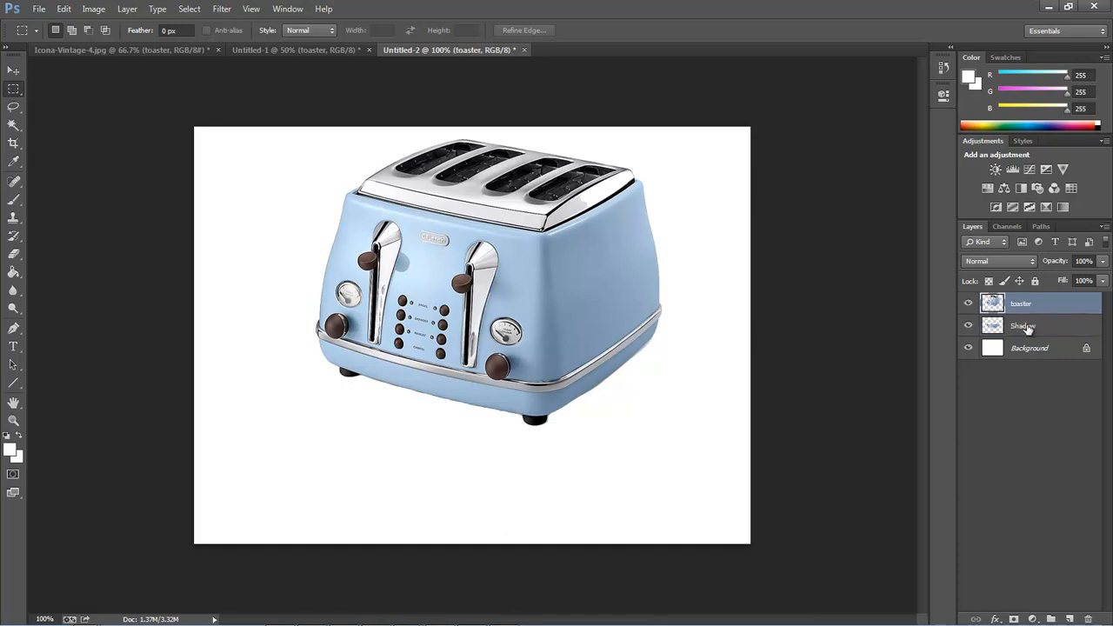
left_click(1023, 326)
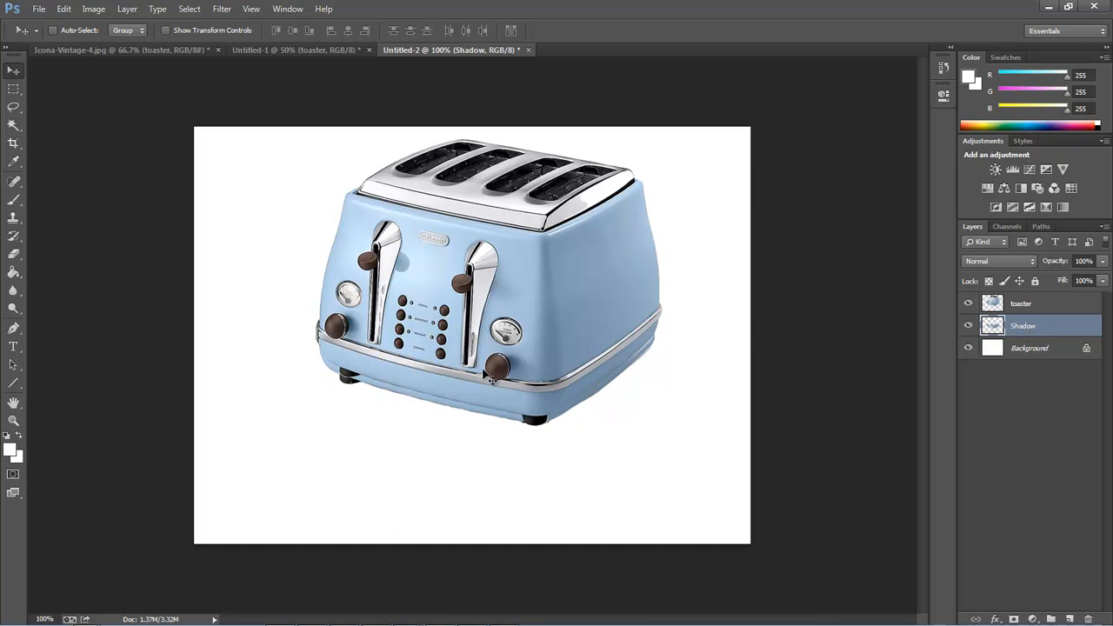
mouse_move(748, 411)
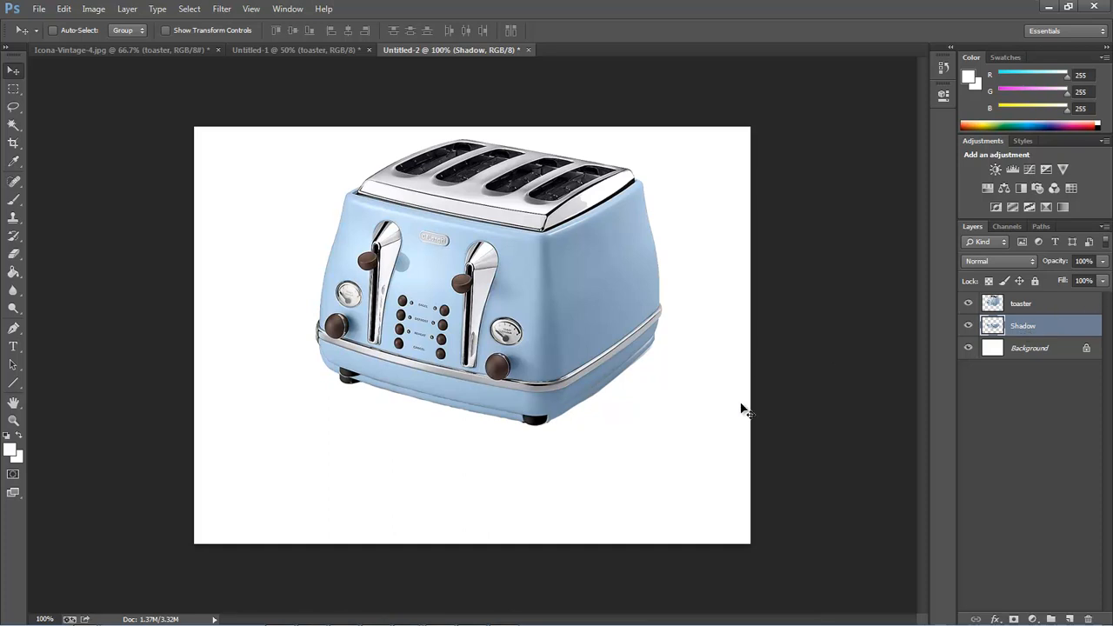
mouse_move(397, 393)
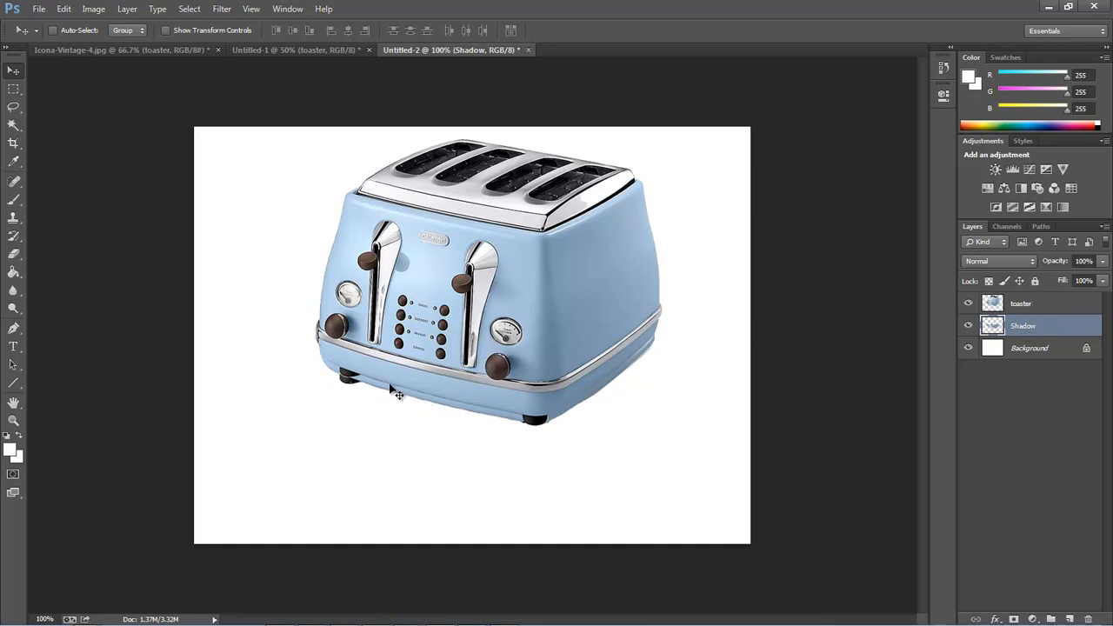
mouse_move(400, 403)
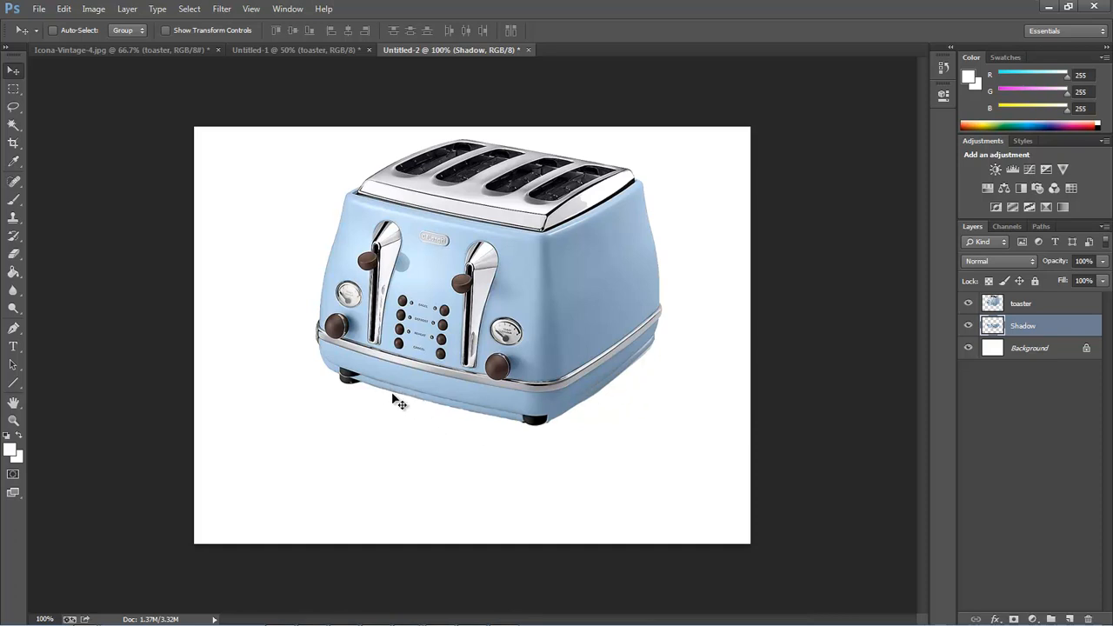
mouse_move(657, 379)
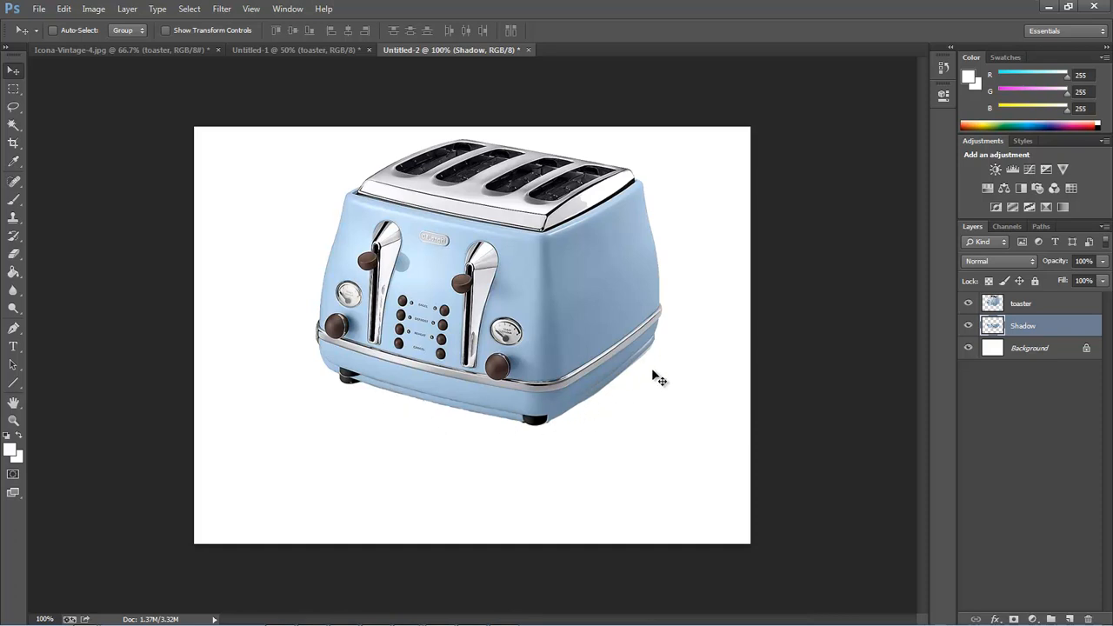
mouse_move(651, 489)
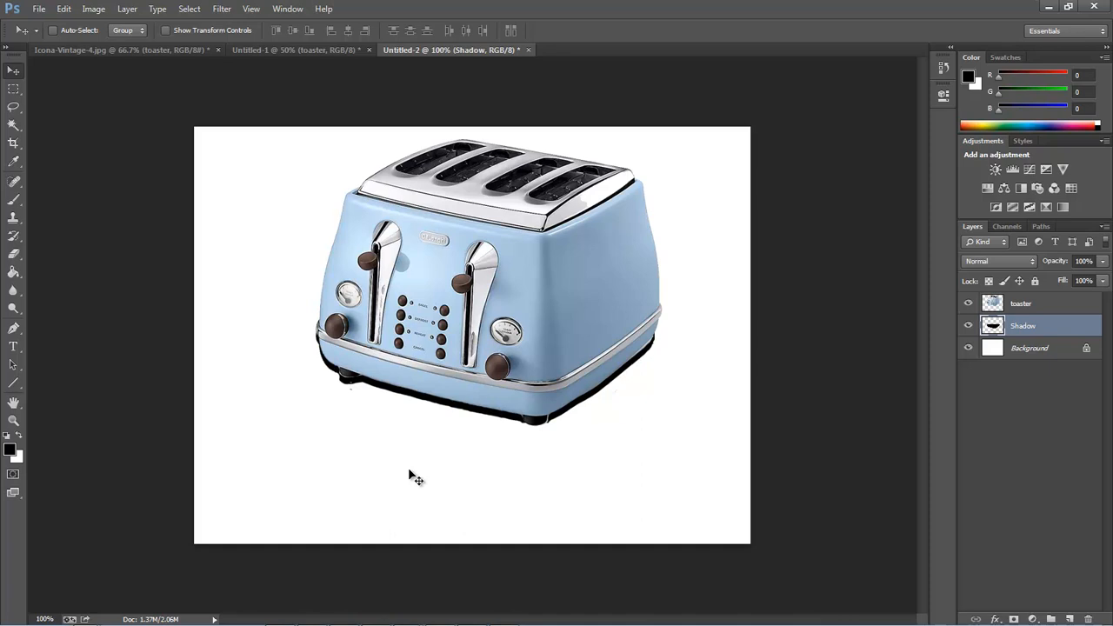
mouse_move(661, 442)
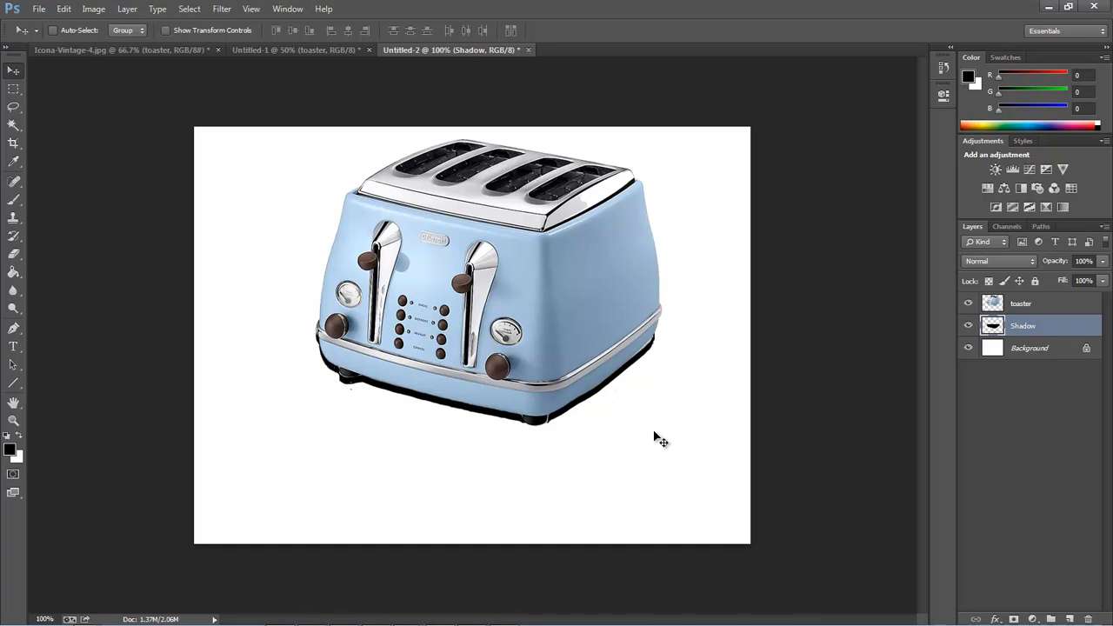
mouse_move(710, 386)
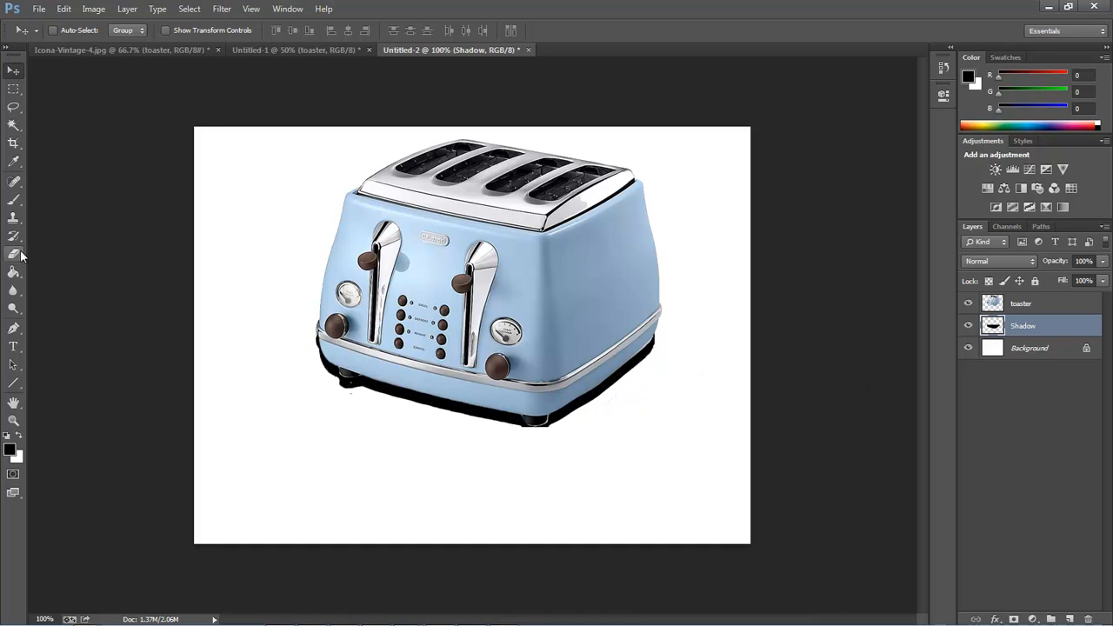
- Set up a soft 0% hardness Eraser brush for trimming the shadow's stray edges
left_click(14, 254)
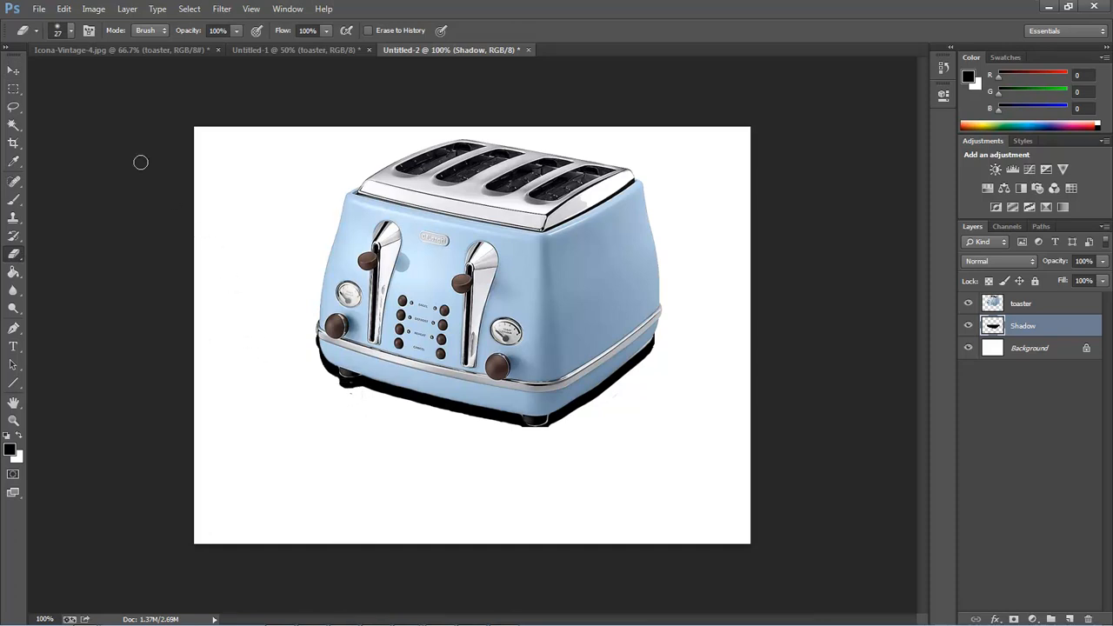
left_click(70, 31)
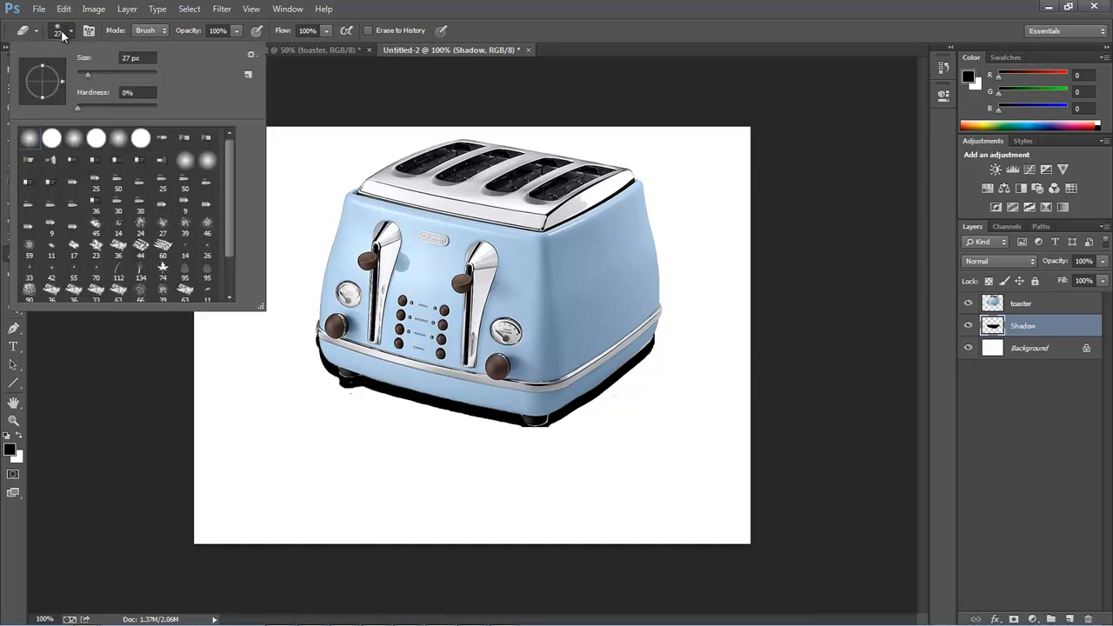
left_click_drag(78, 107, 157, 108)
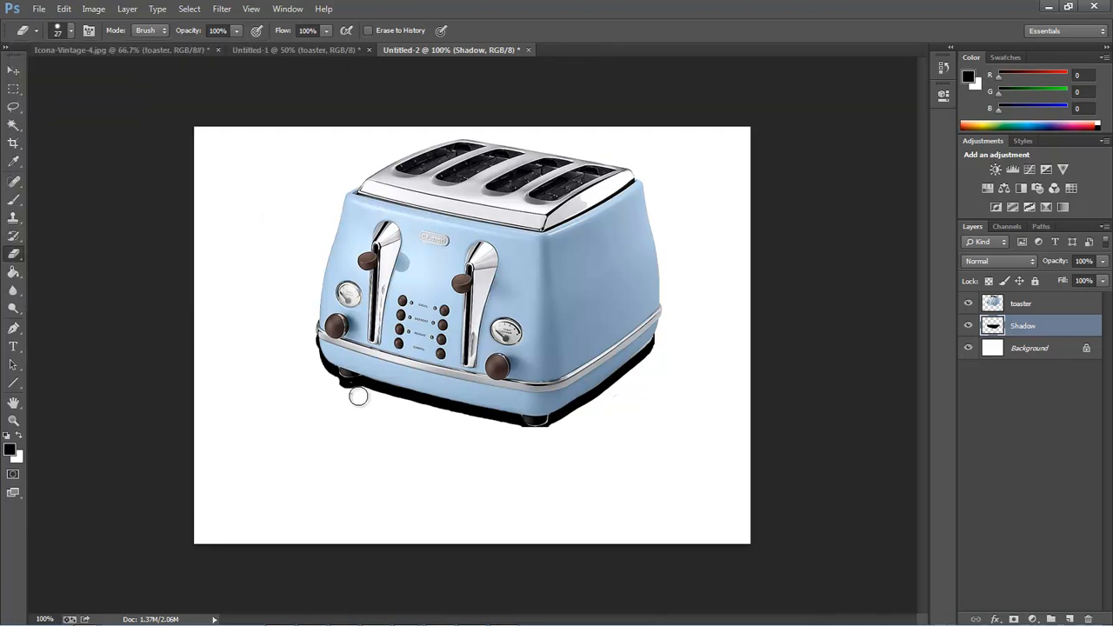
mouse_move(341, 389)
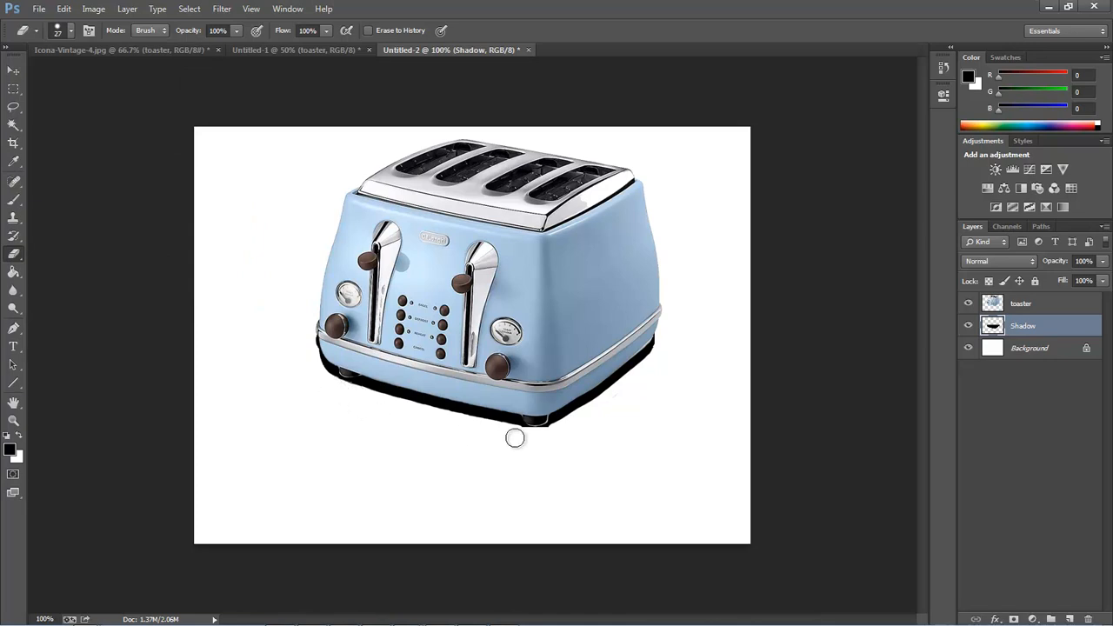
mouse_move(529, 438)
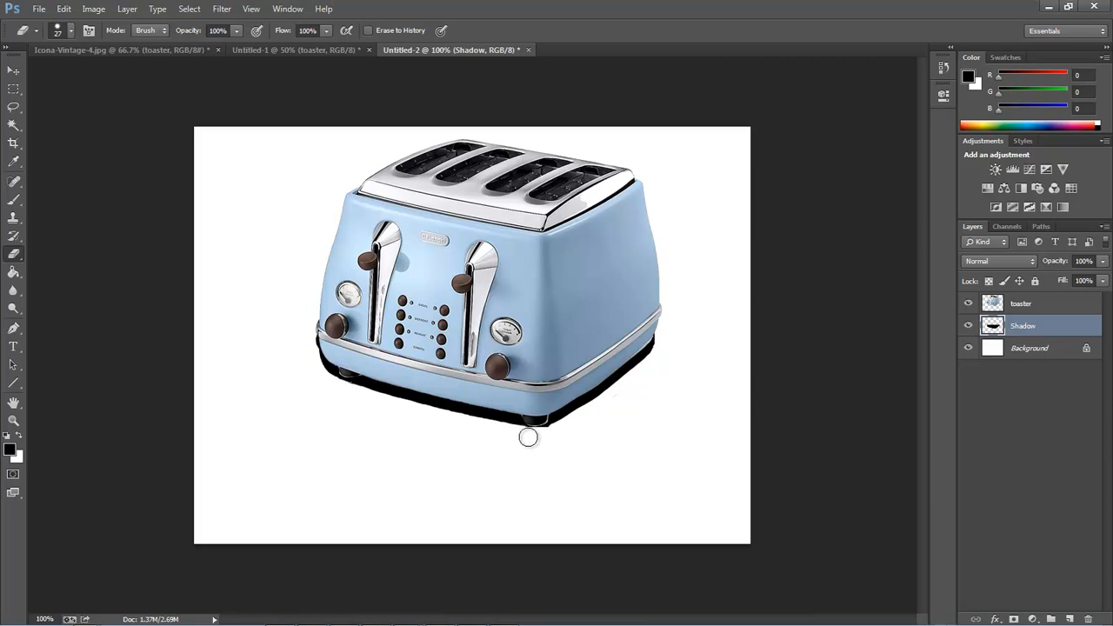
mouse_move(557, 435)
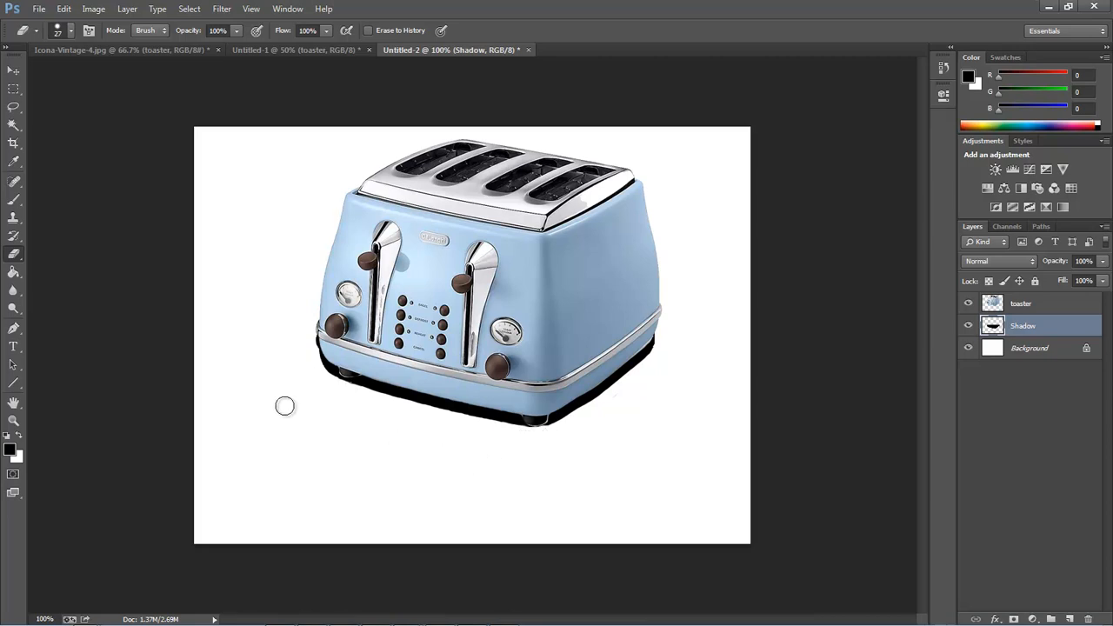
- Lower the Shadow layer's opacity to about 19%
left_click(14, 69)
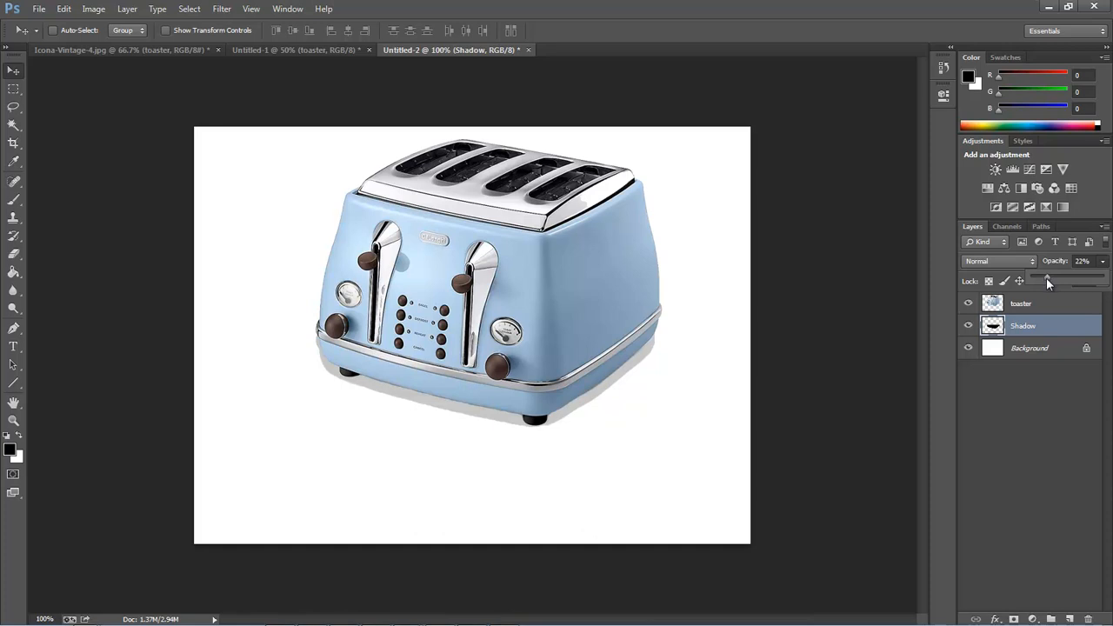
left_click(1047, 278)
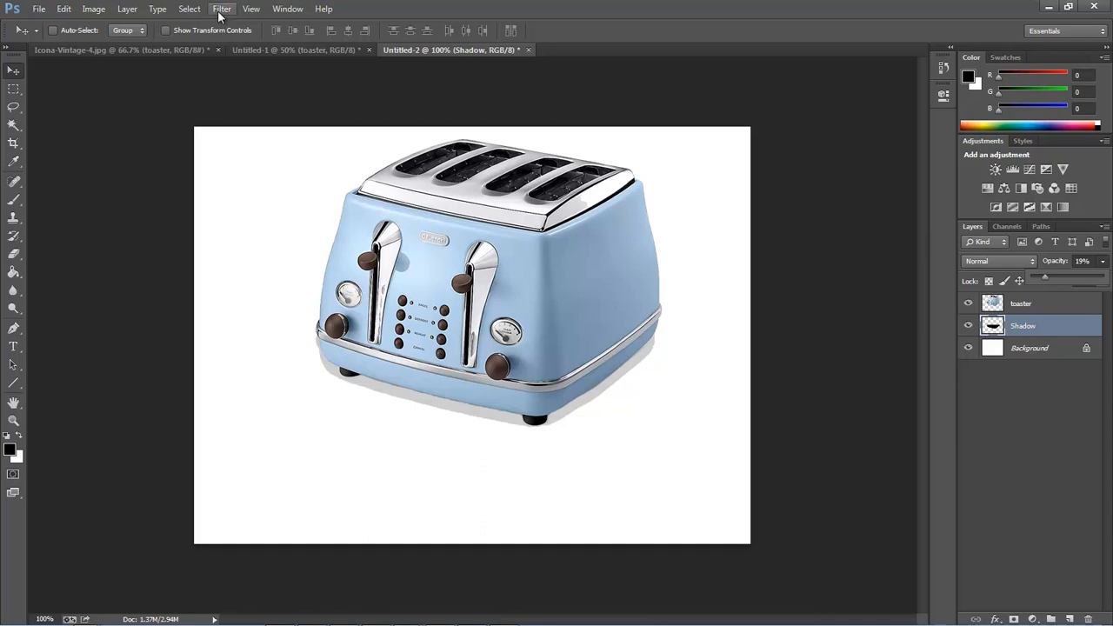
- Apply a Gaussian Blur to the Shadow layer to soften its edges
left_click(223, 9)
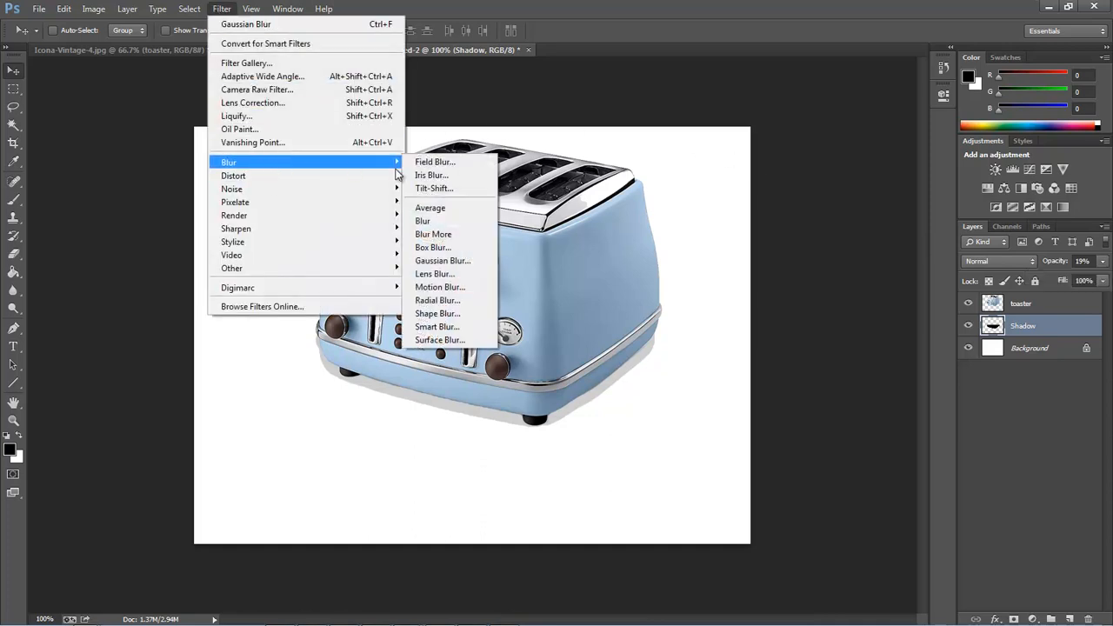
left_click(442, 261)
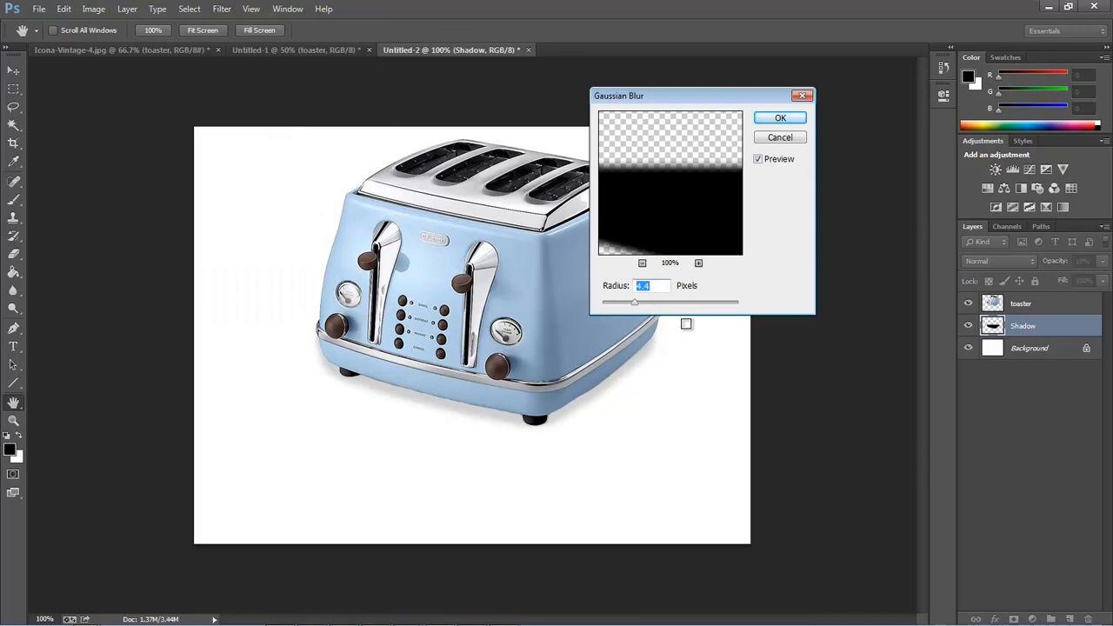
mouse_move(779, 119)
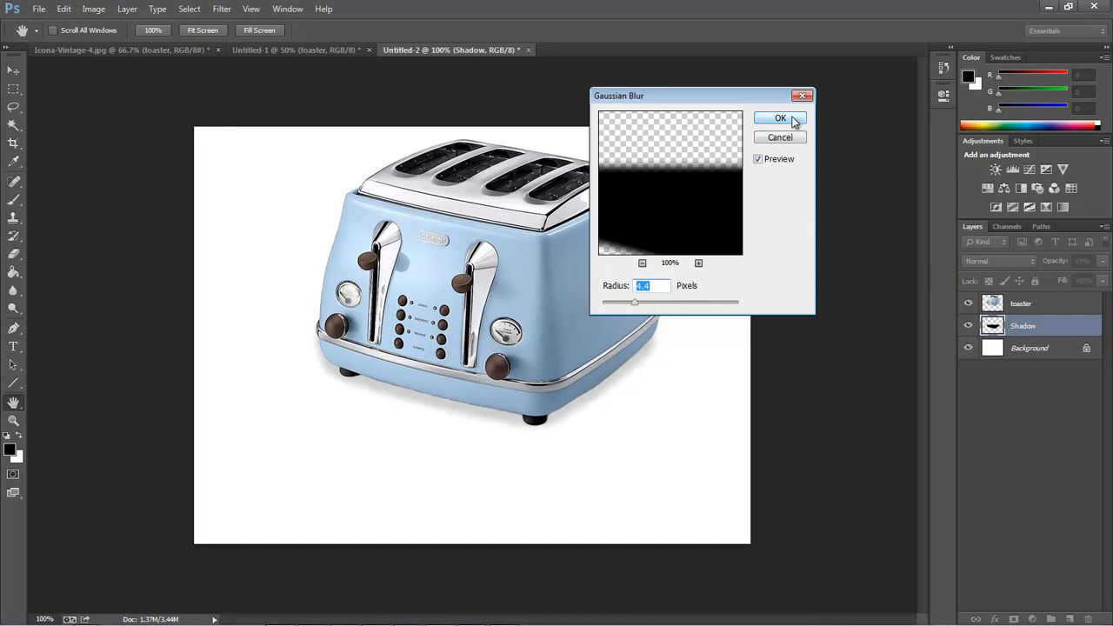
left_click(779, 118)
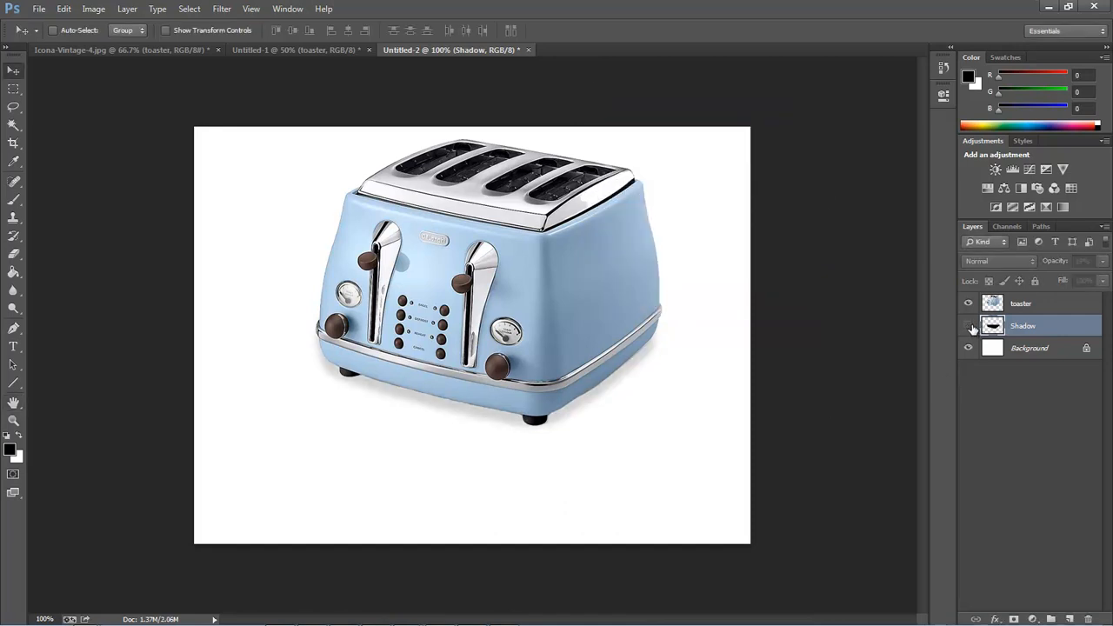
left_click(968, 326)
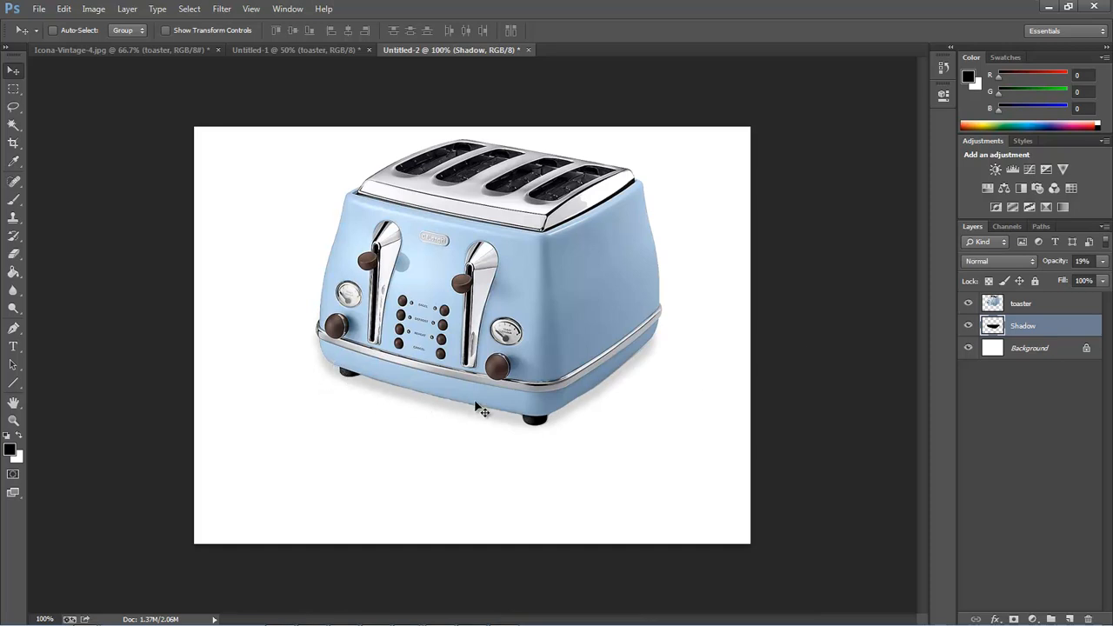
mouse_move(884, 407)
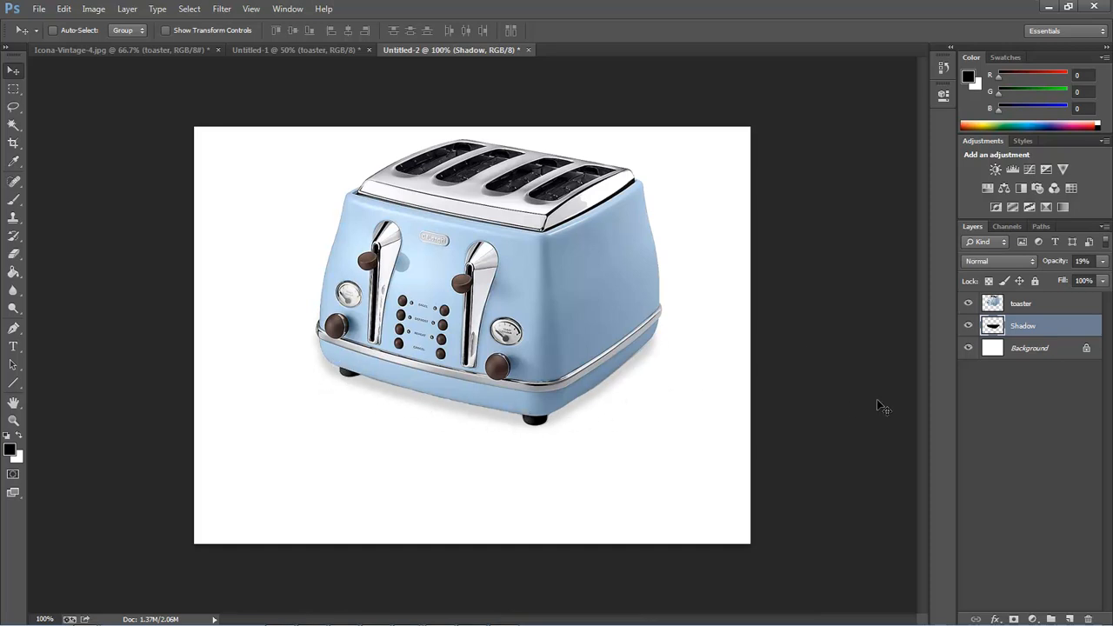
mouse_move(687, 391)
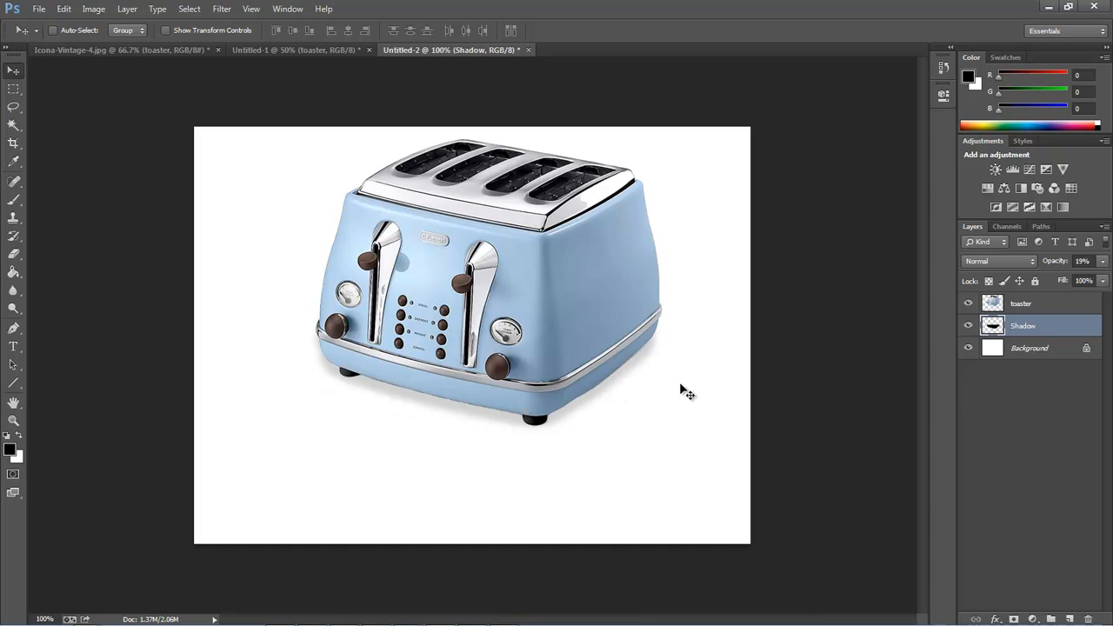
mouse_move(348, 383)
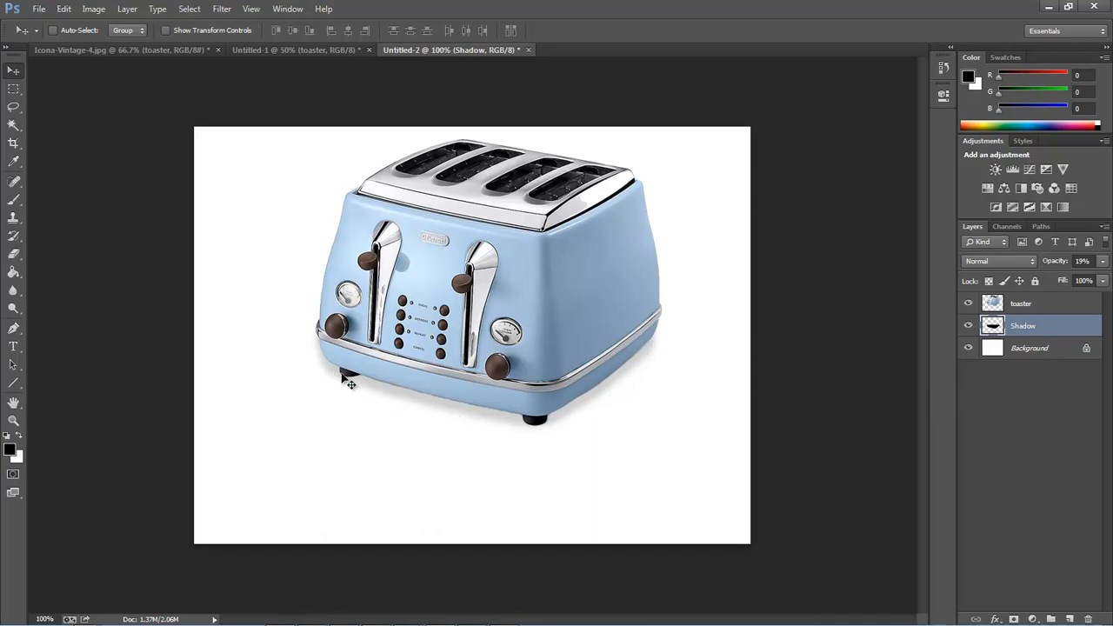
mouse_move(896, 385)
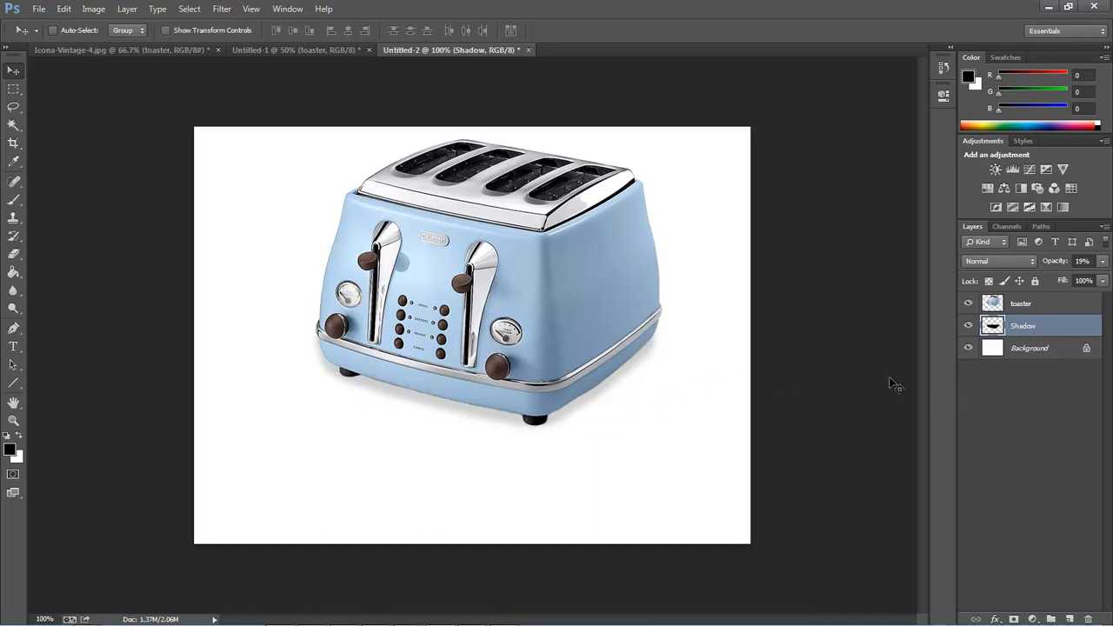
left_click(968, 326)
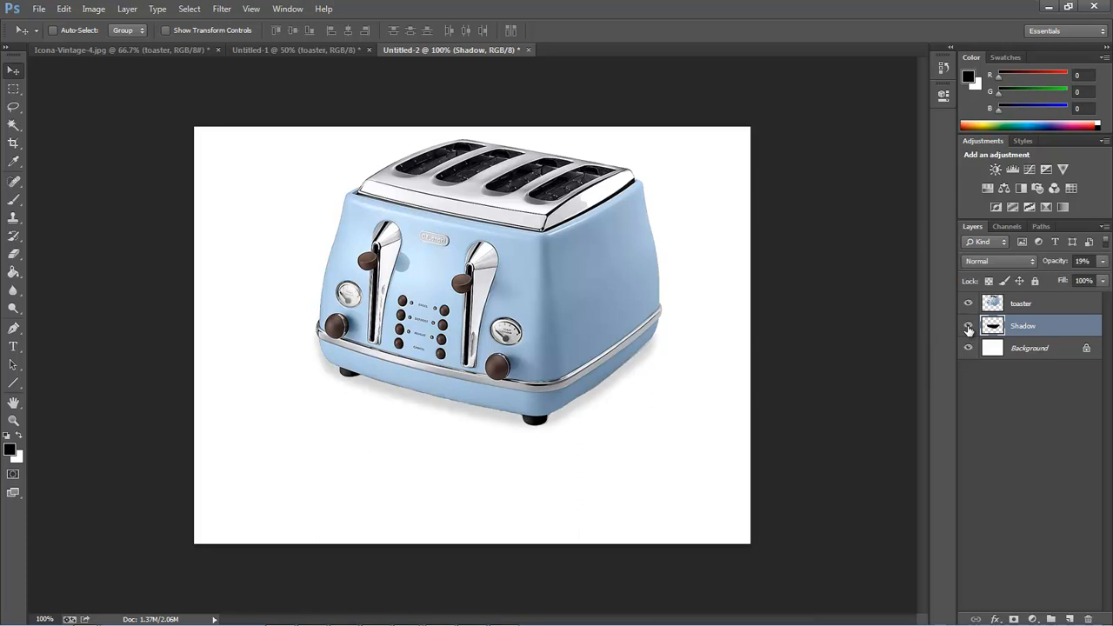
left_click(967, 325)
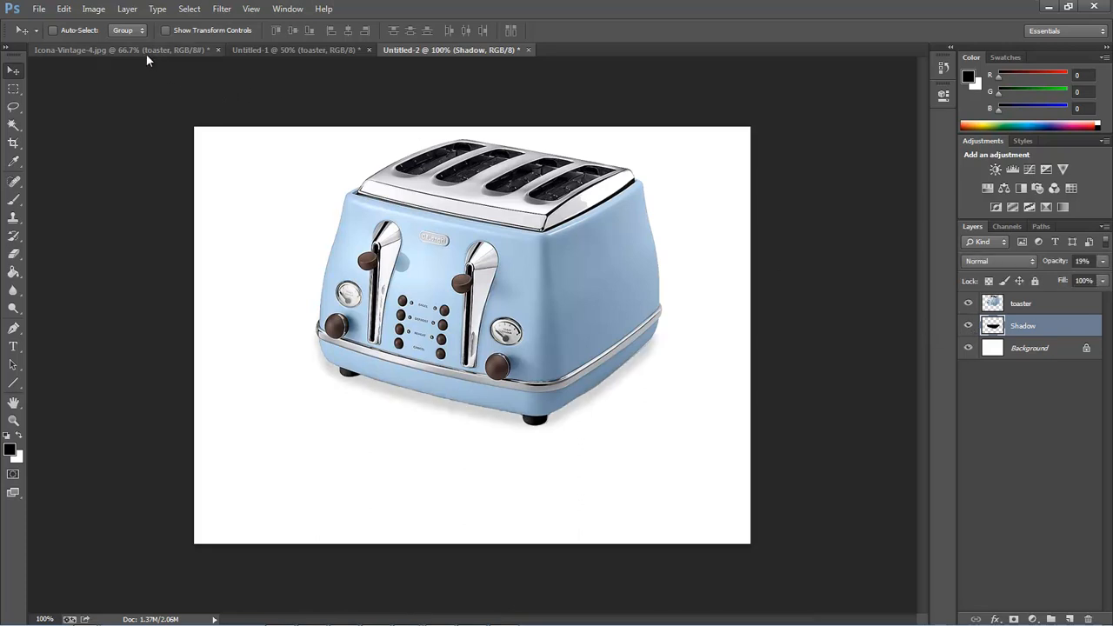
left_click(122, 49)
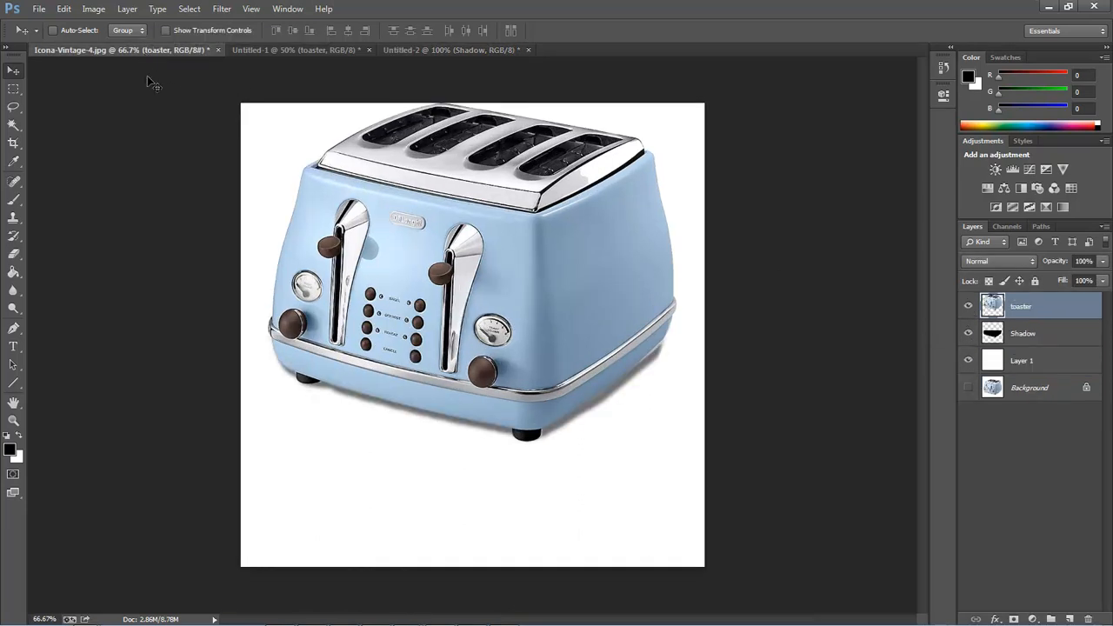
mouse_move(675, 369)
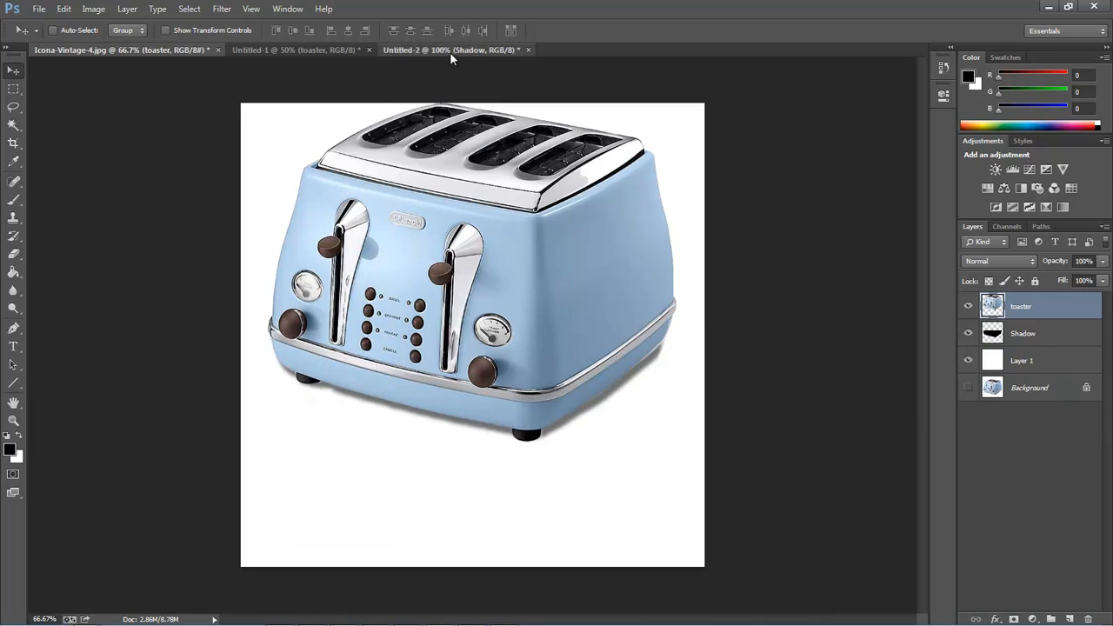
left_click(1023, 325)
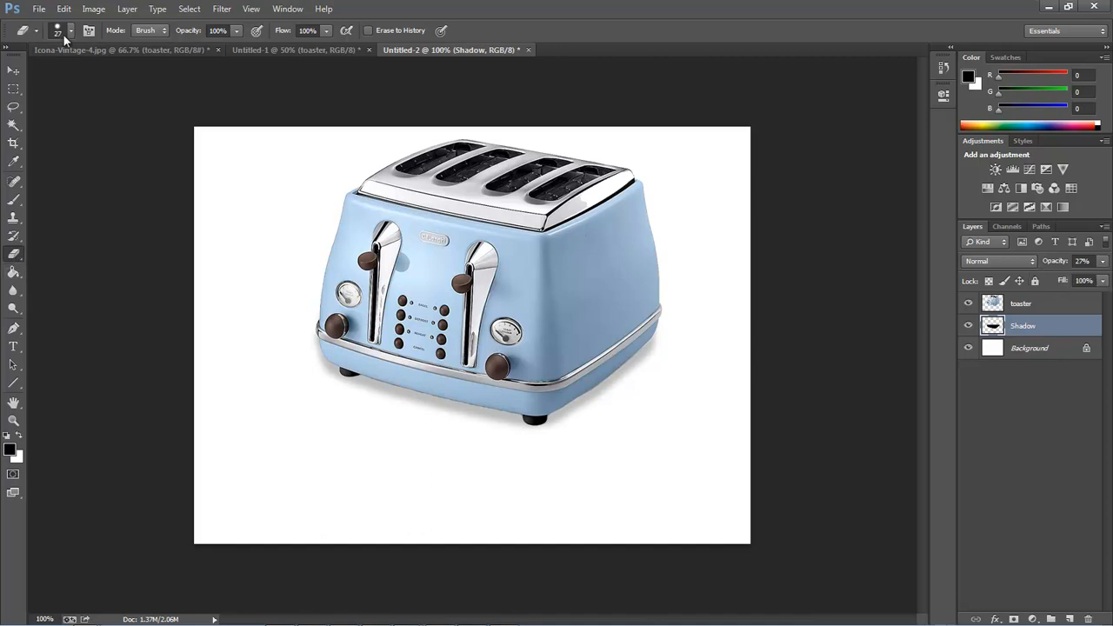
- Adjust the Eraser brush size for trimming the shadow's remaining edges
left_click(69, 31)
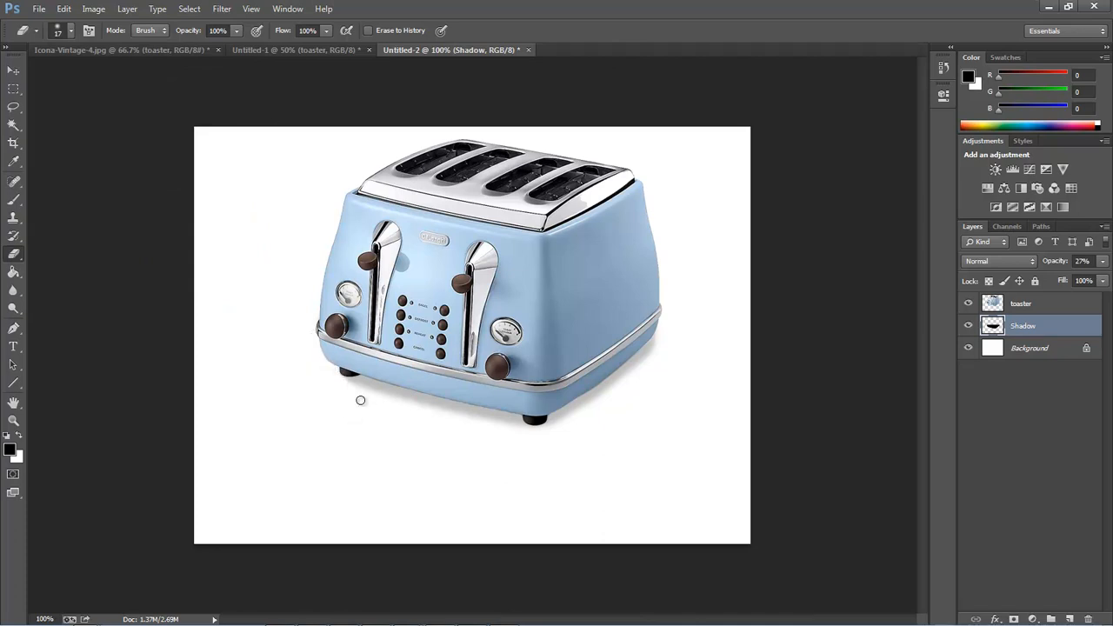
mouse_move(347, 381)
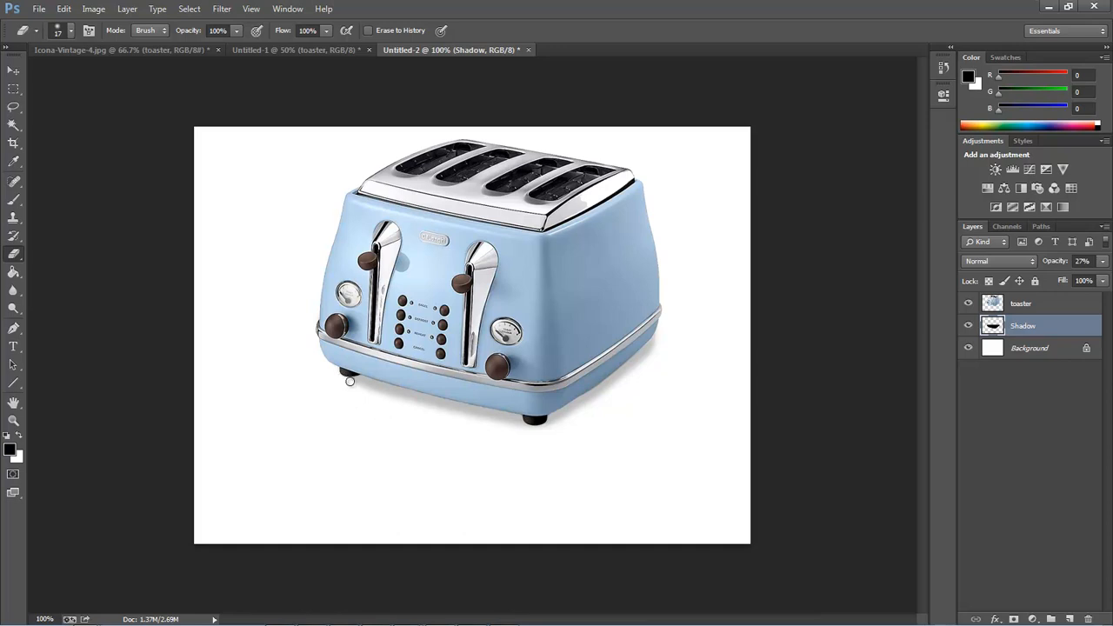
mouse_move(266, 352)
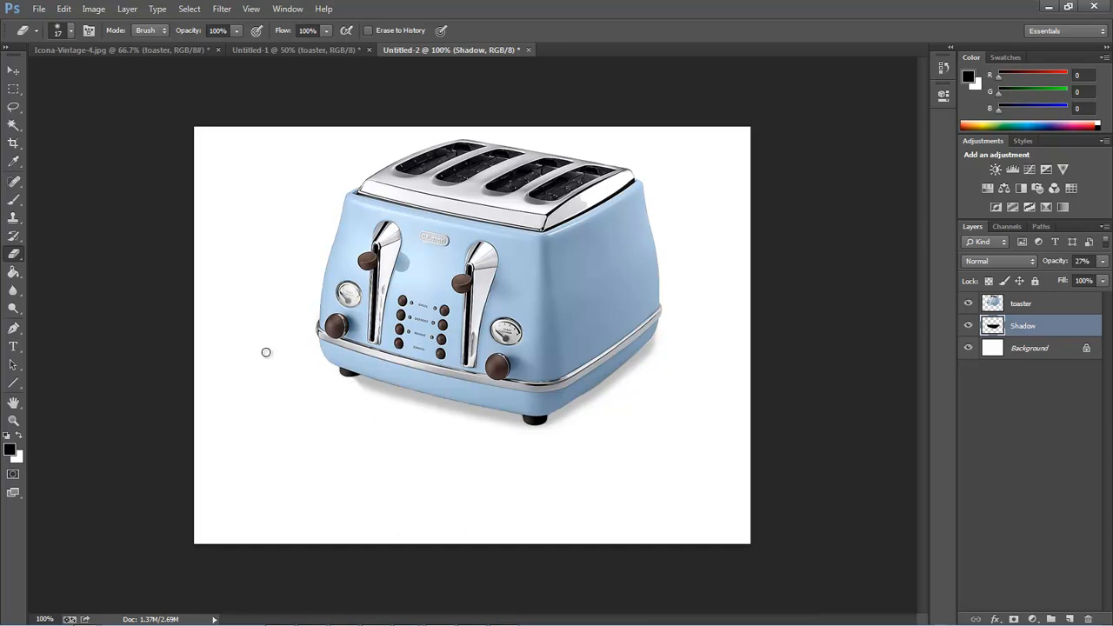
mouse_move(344, 389)
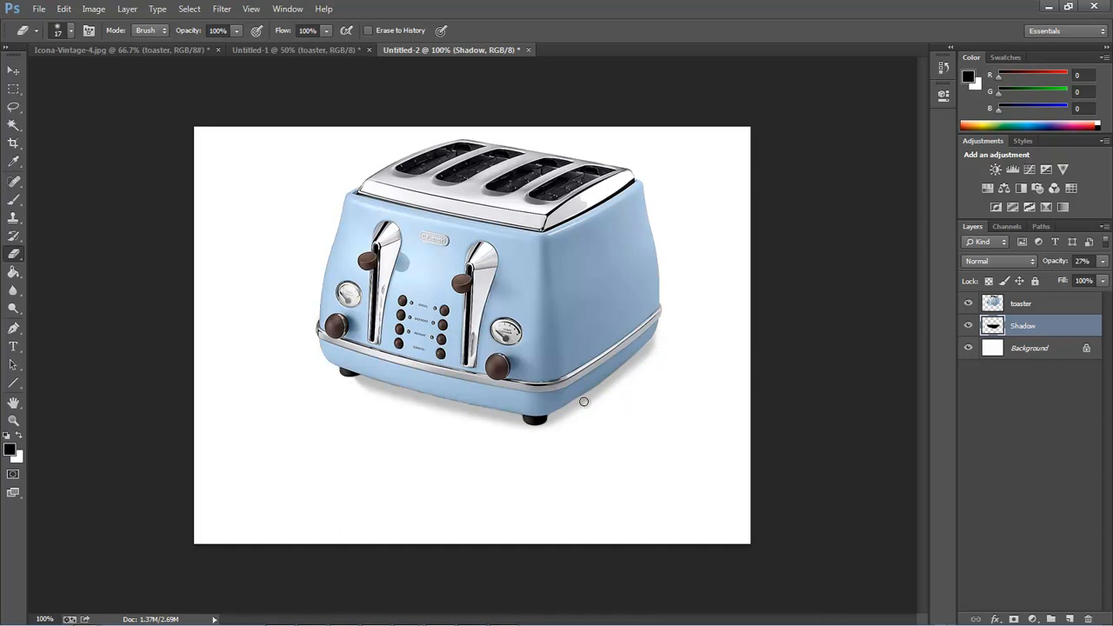
mouse_move(640, 460)
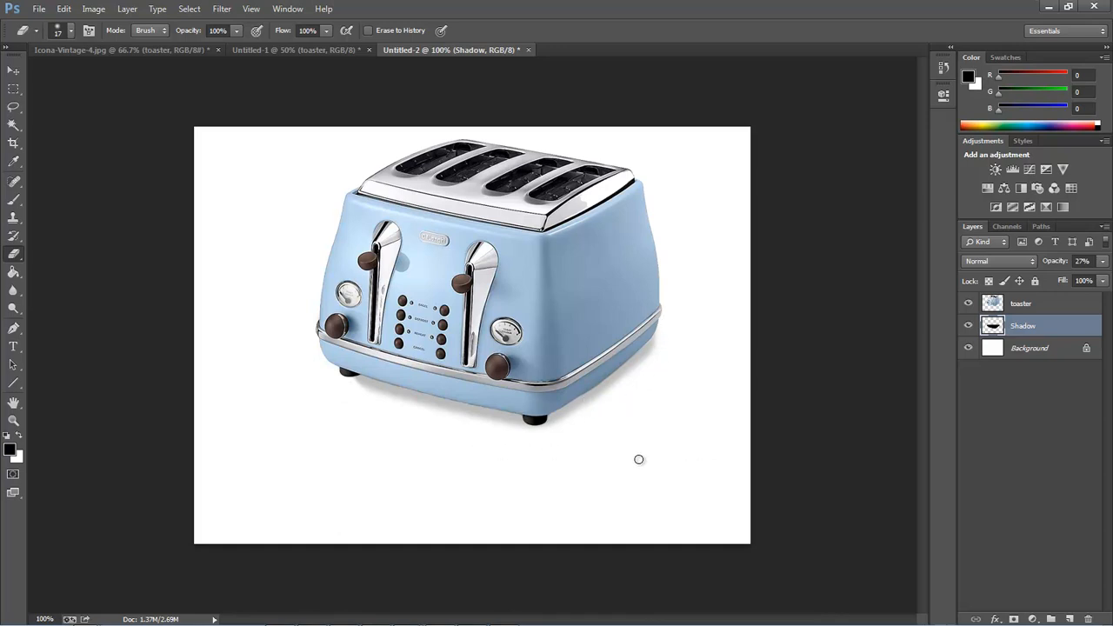